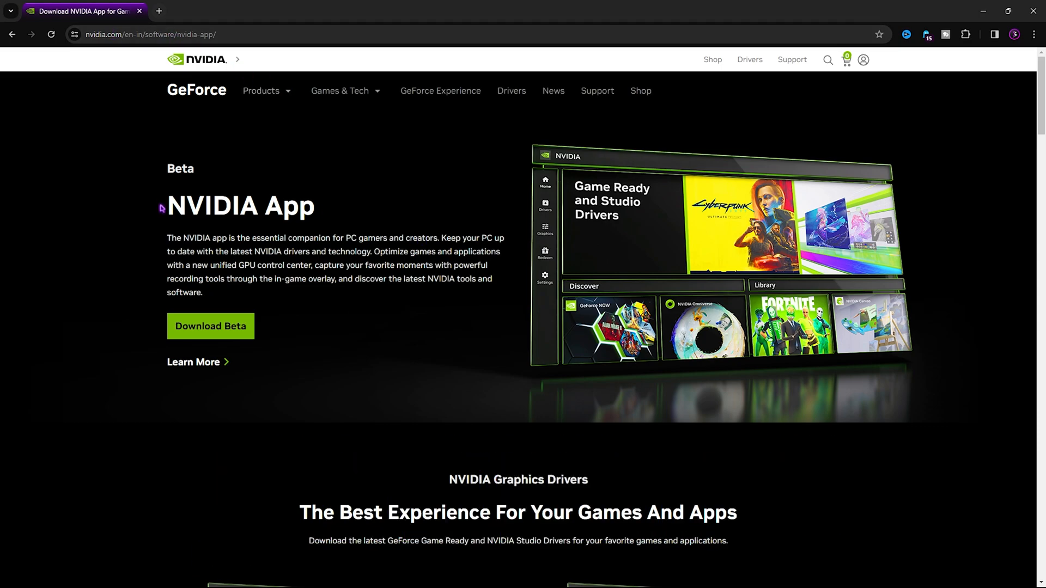
{"action": "mouse_move", "coordinate": [322, 211]}
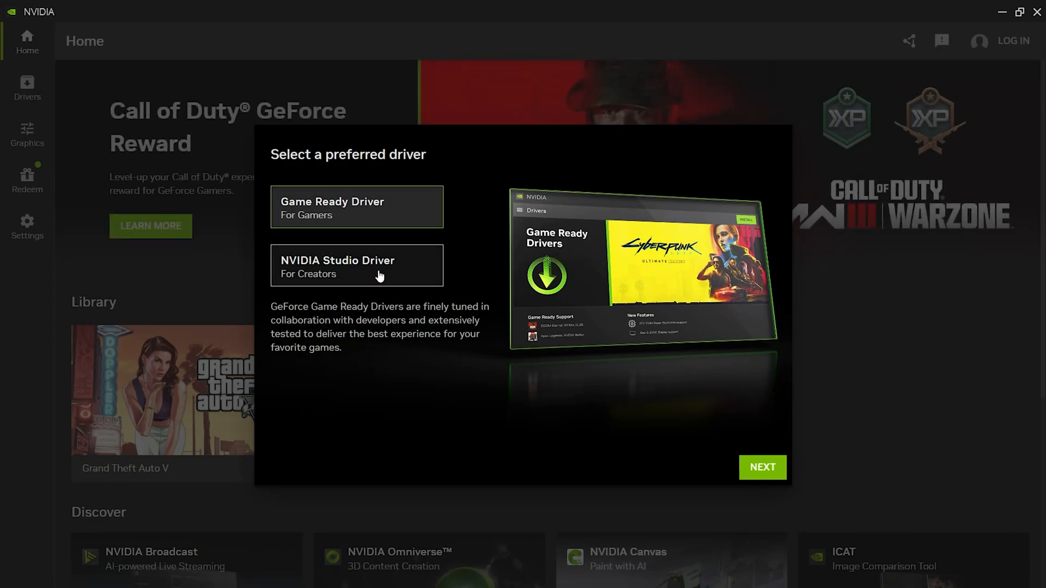
{"action": "mouse_move", "coordinate": [671, 371]}
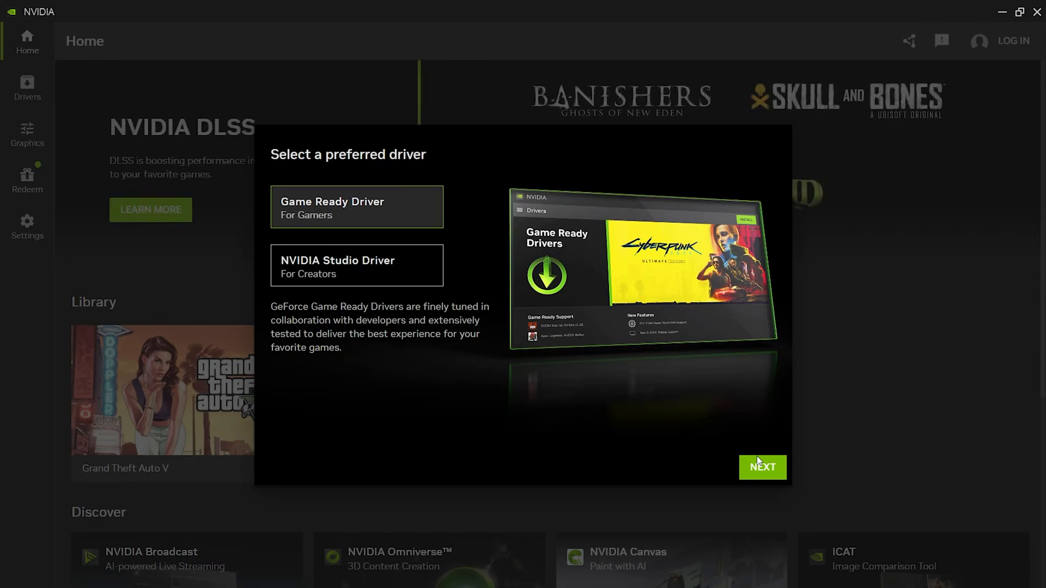
- Choose Game Ready drivers, disable game optimization and enable the NVIDIA overlay, reaching rewards
{"action": "left_click", "coordinate": [761, 467]}
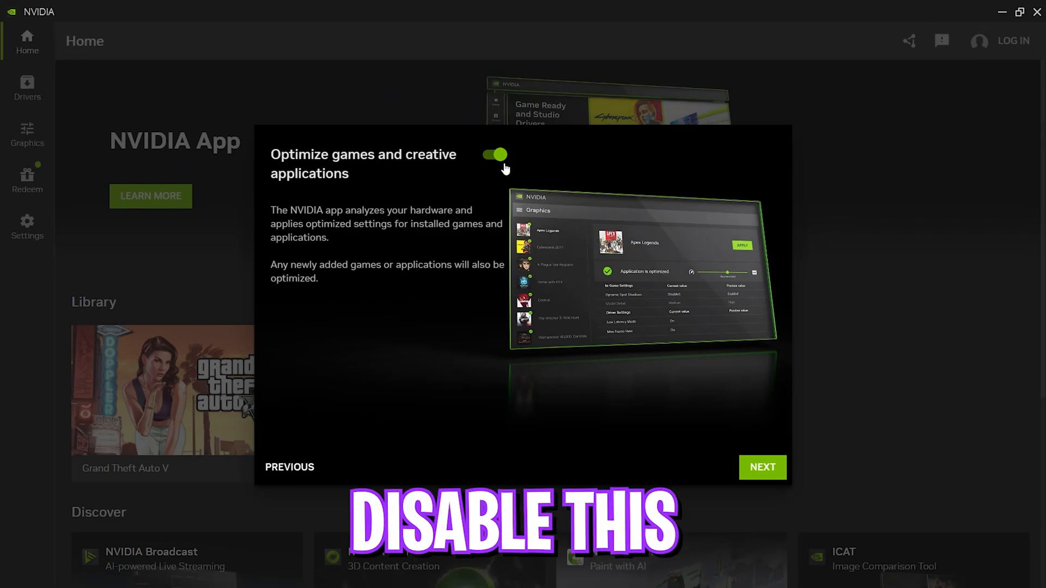
{"action": "left_click", "coordinate": [494, 154]}
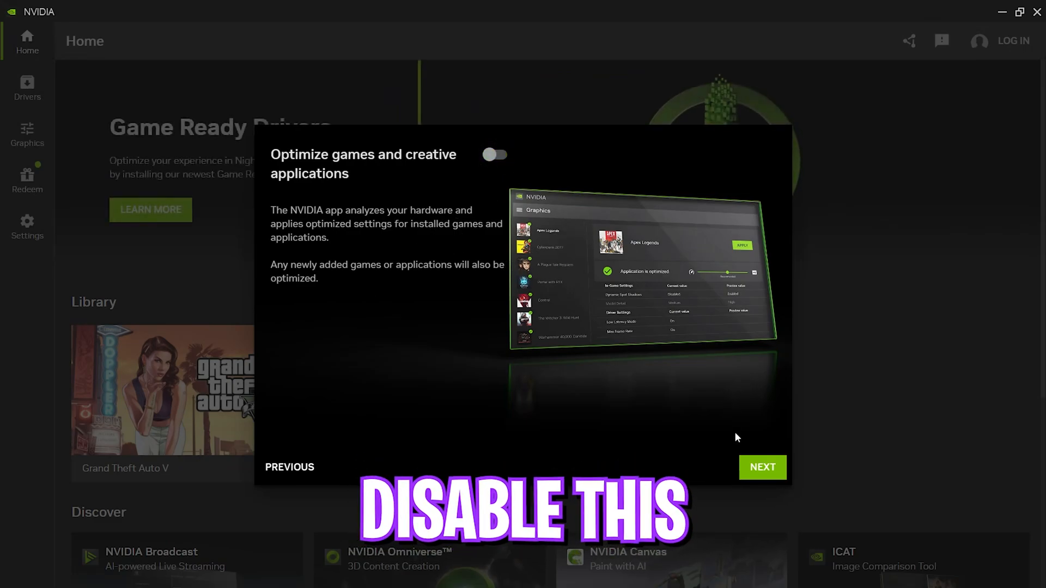
{"action": "left_click", "coordinate": [761, 466]}
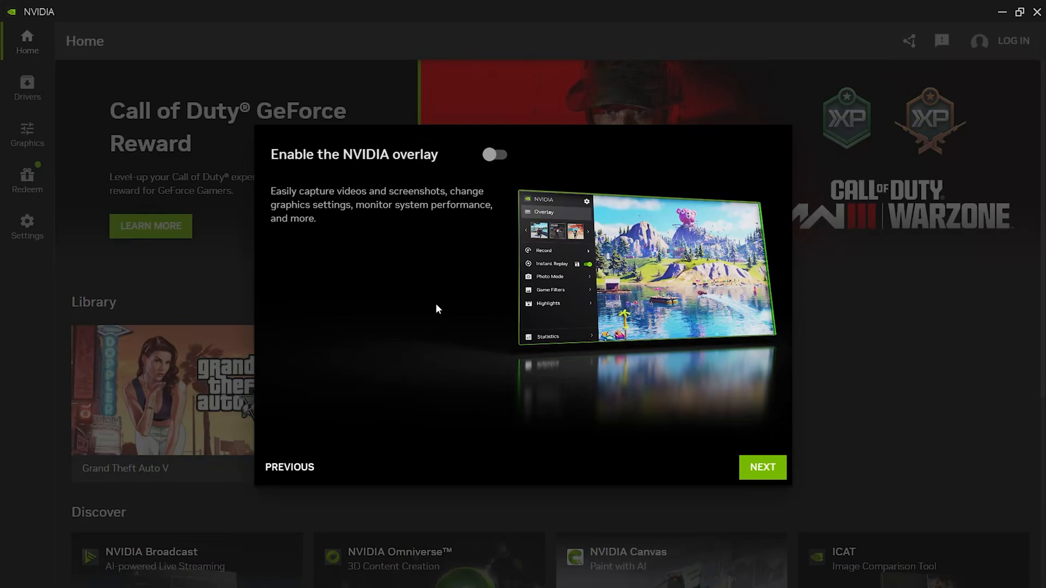
{"action": "left_click", "coordinate": [494, 154]}
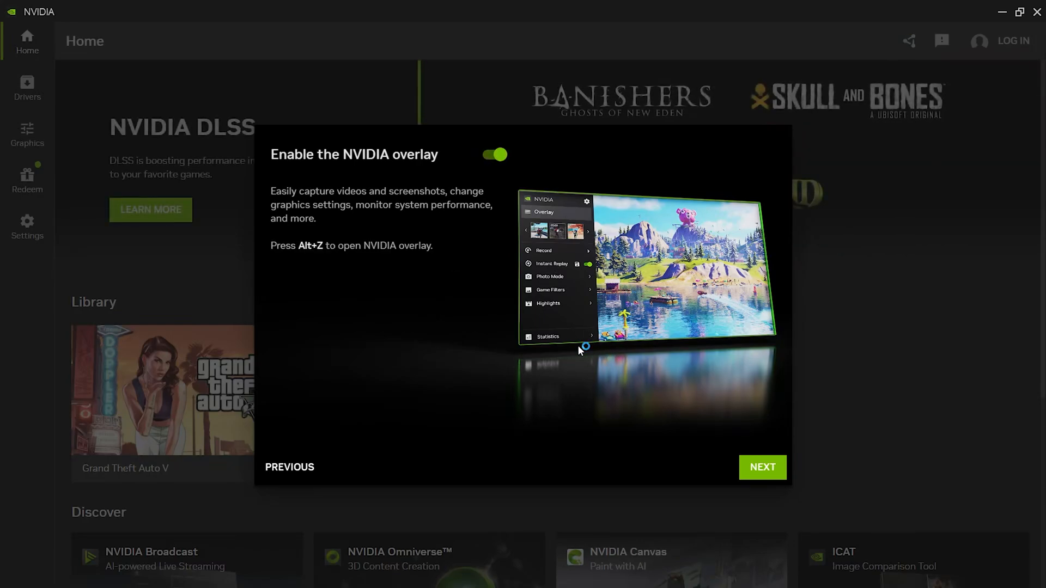
{"action": "left_click", "coordinate": [762, 467]}
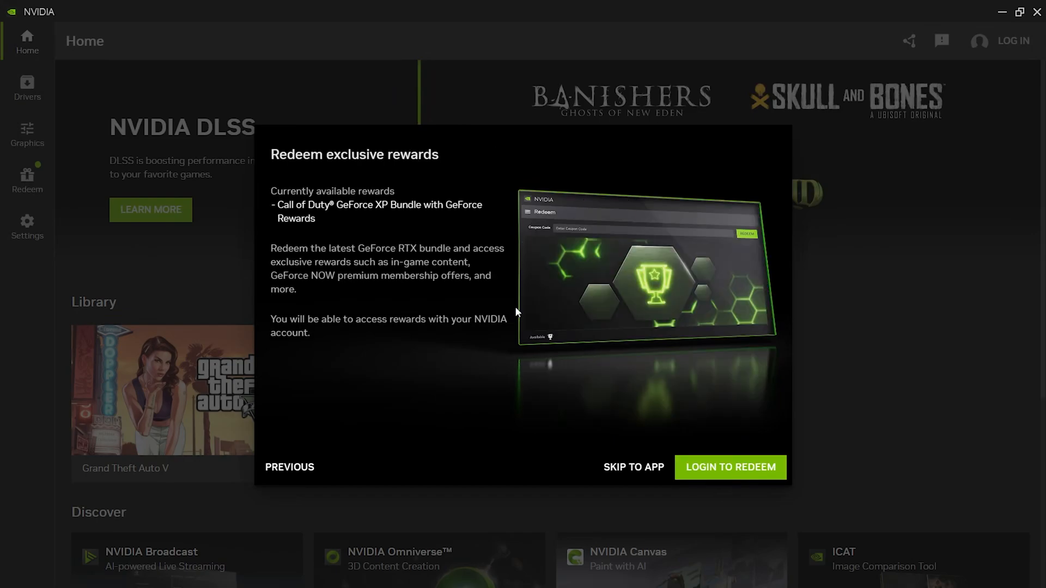
- Skip login, then tour the Home, Drivers, Graphics, Redeem and Settings pages
{"action": "left_click", "coordinate": [633, 467]}
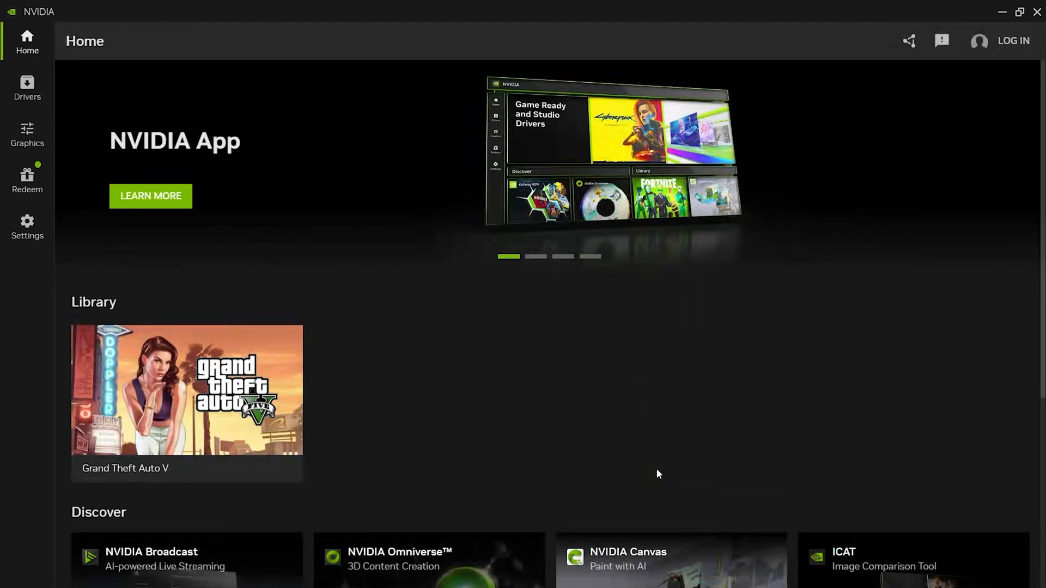
{"action": "mouse_move", "coordinate": [416, 307]}
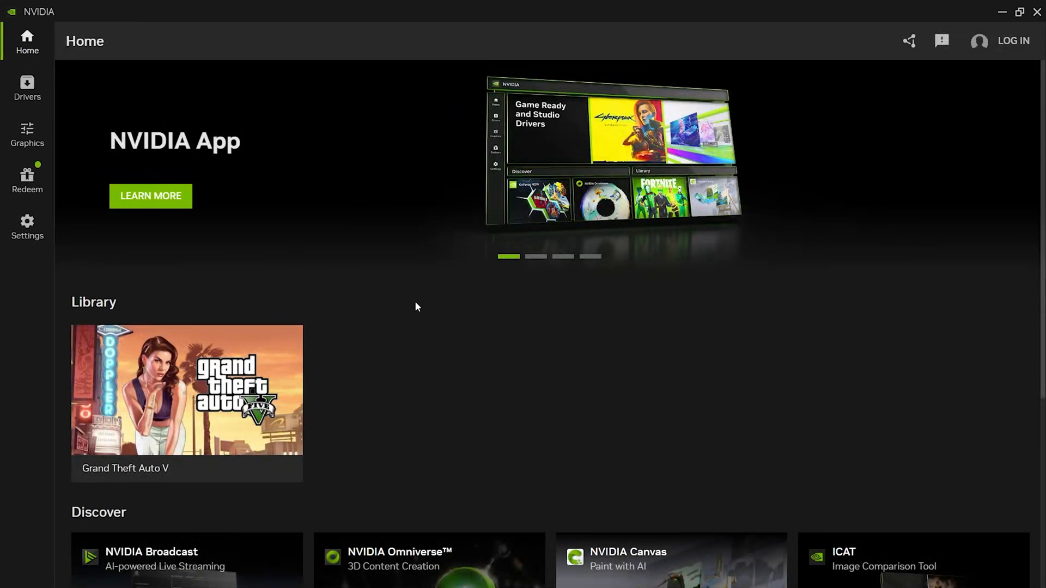
{"action": "scroll", "scroll_direction": "down", "scroll_amount": 3}
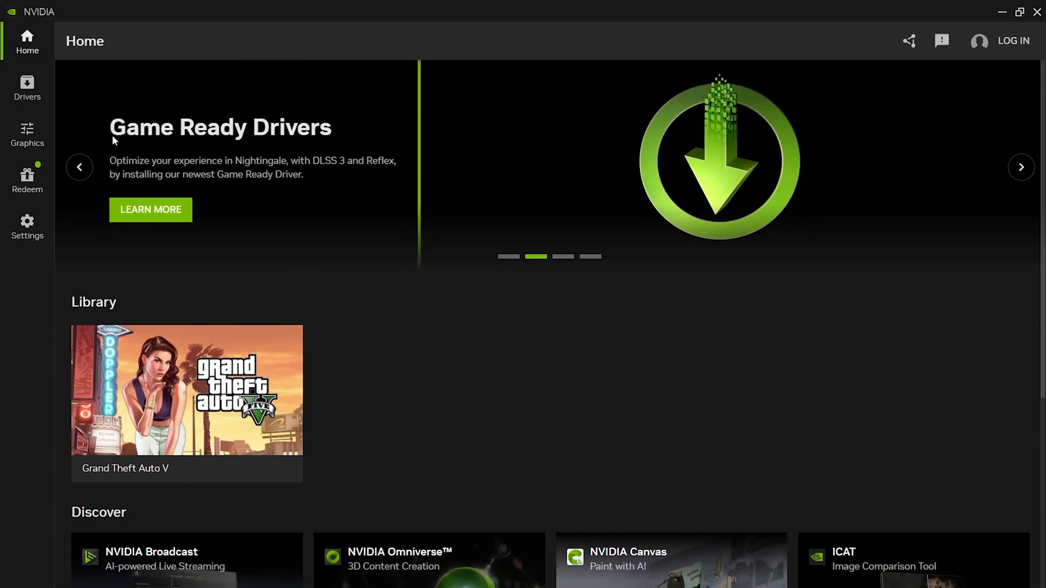
{"action": "left_click", "coordinate": [27, 88]}
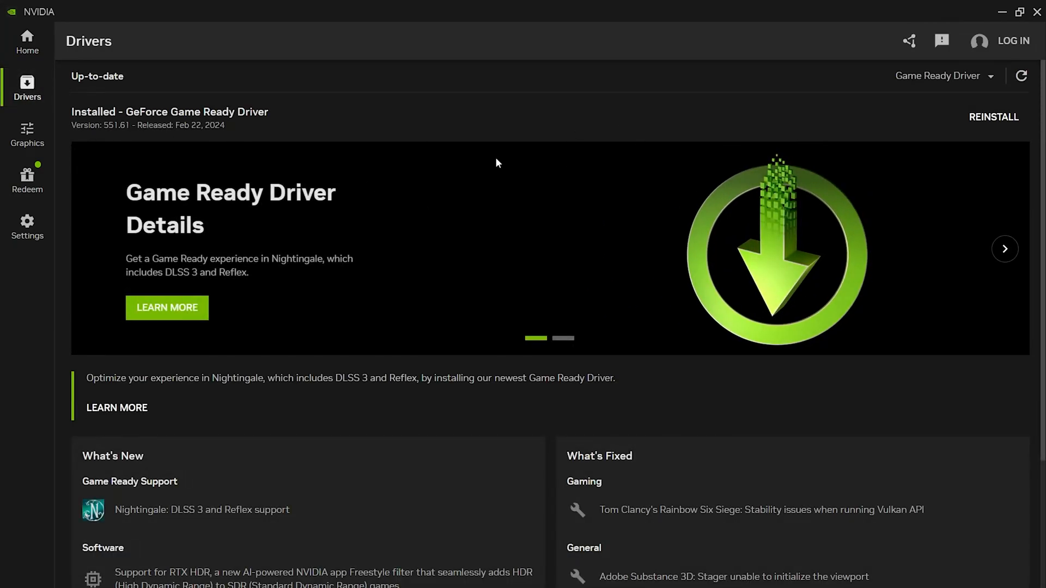
{"action": "scroll", "scroll_direction": "down", "scroll_amount": 3}
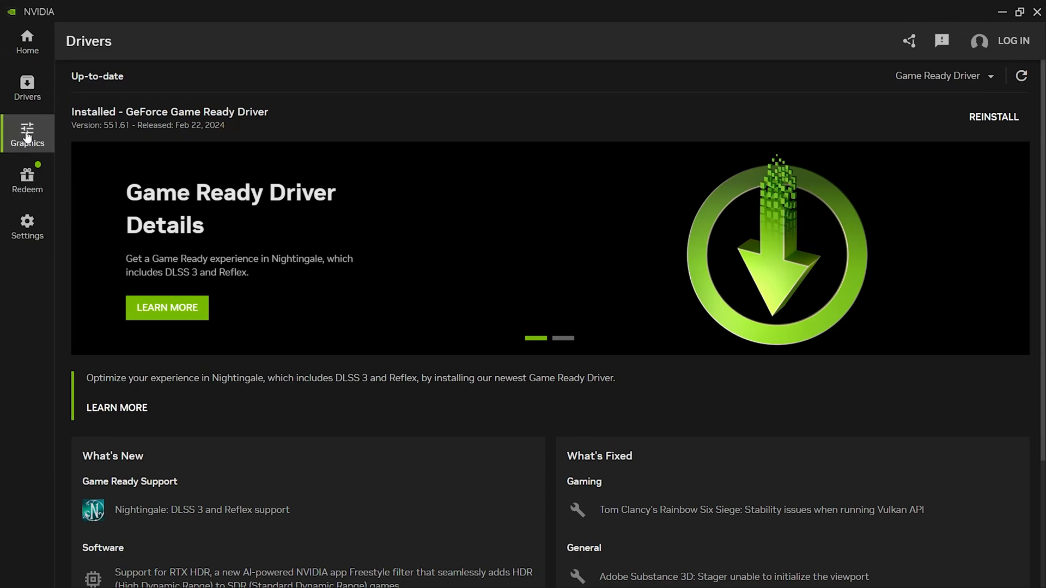
{"action": "left_click", "coordinate": [27, 133]}
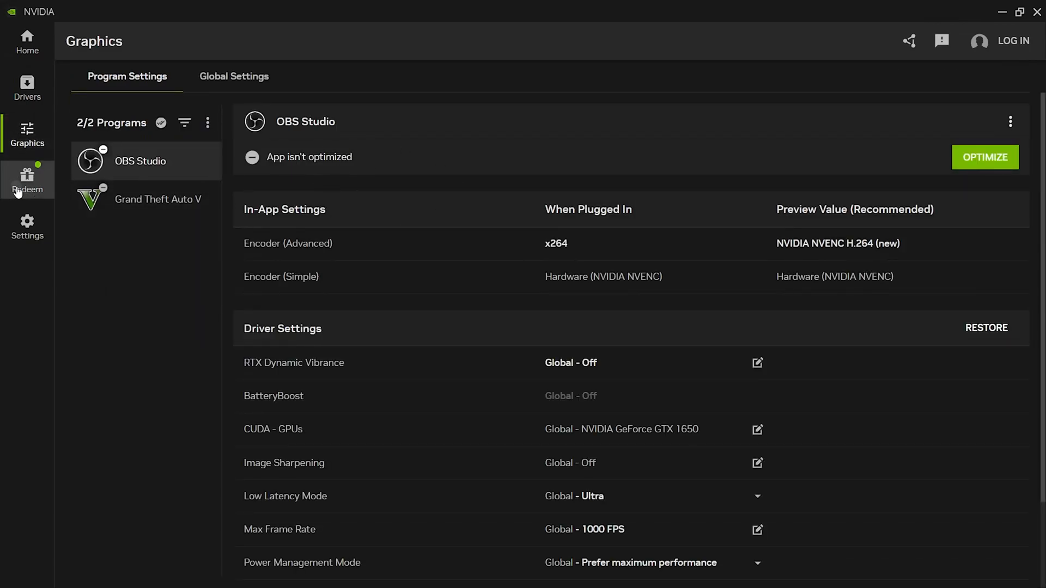
{"action": "left_click", "coordinate": [26, 181]}
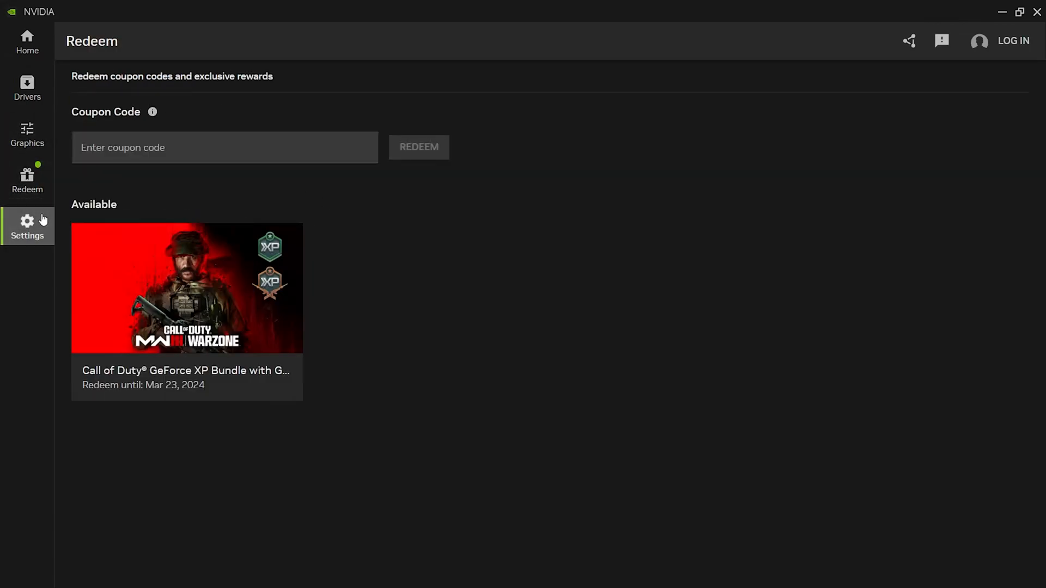
{"action": "left_click", "coordinate": [27, 225]}
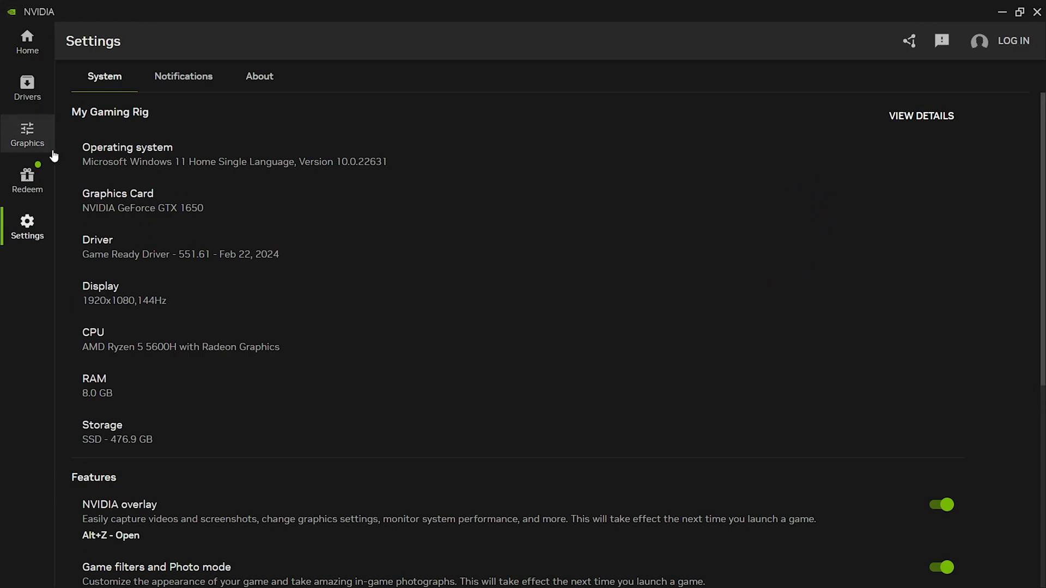
- Return to Graphics and scroll through OBS Studio's full driver settings list
{"action": "left_click", "coordinate": [27, 134]}
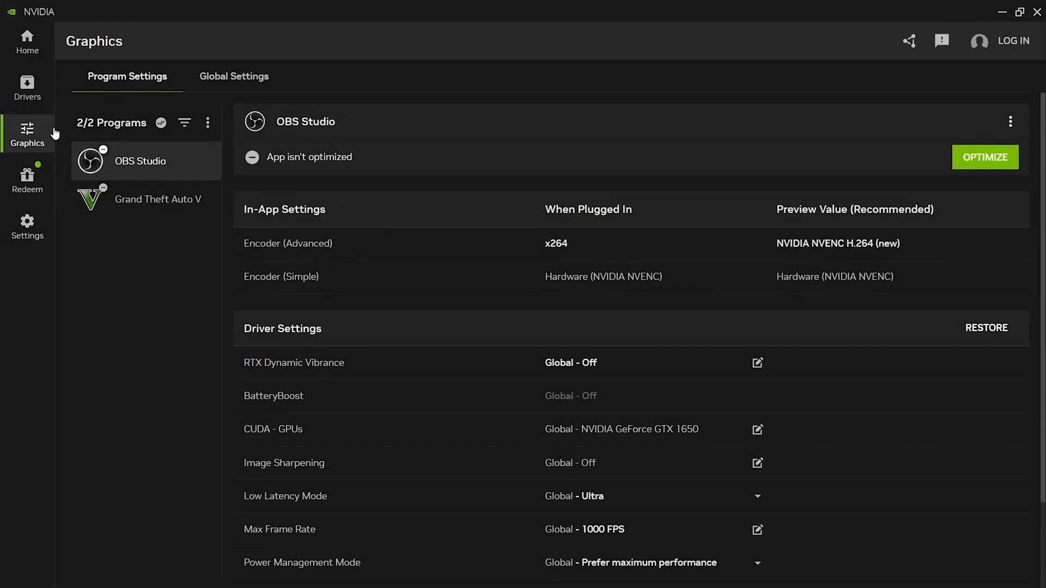
{"action": "mouse_move", "coordinate": [327, 255]}
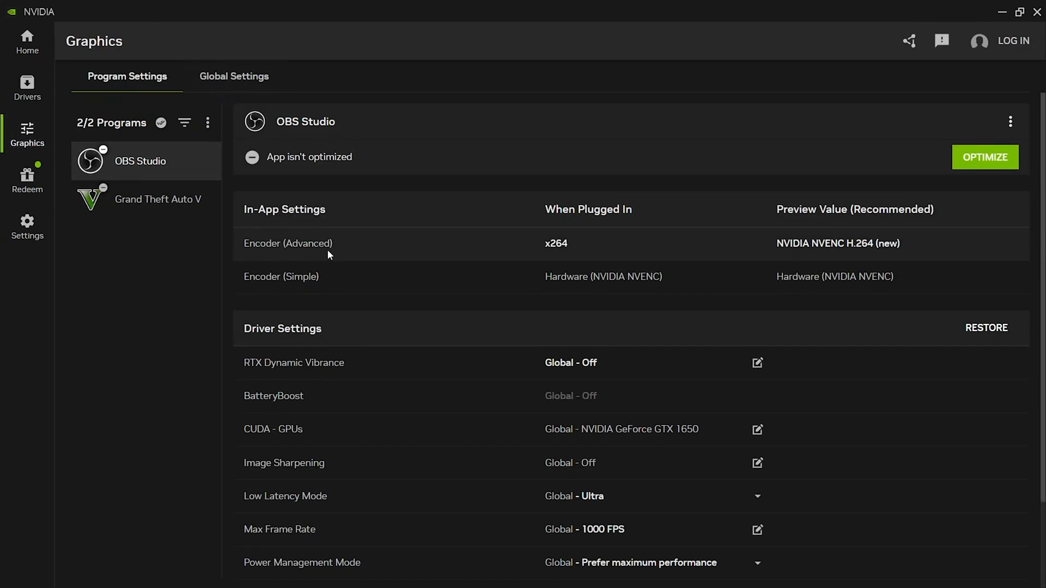
{"action": "scroll", "scroll_direction": "down", "scroll_amount": 3}
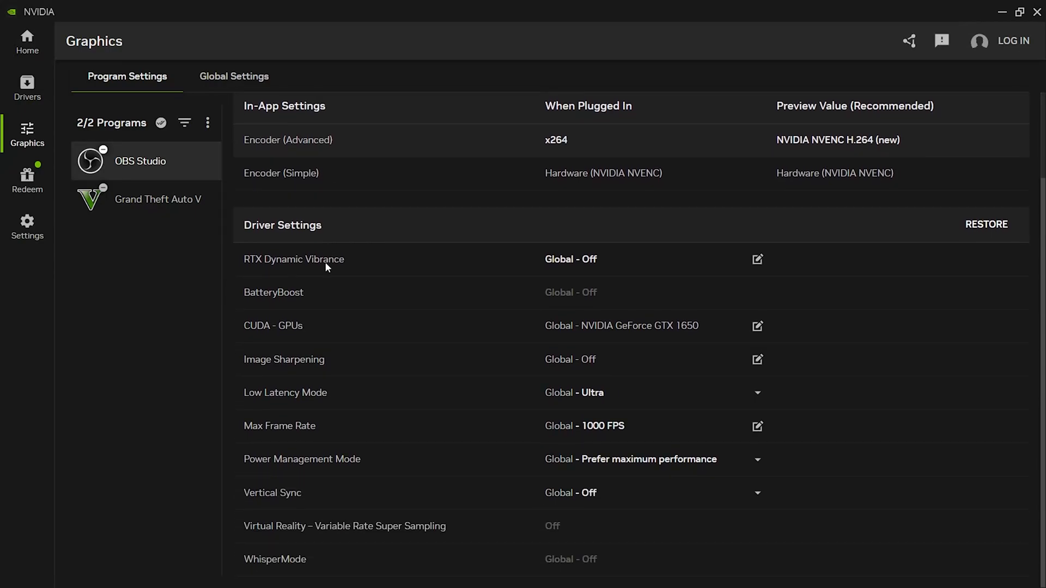
{"action": "mouse_move", "coordinate": [347, 365]}
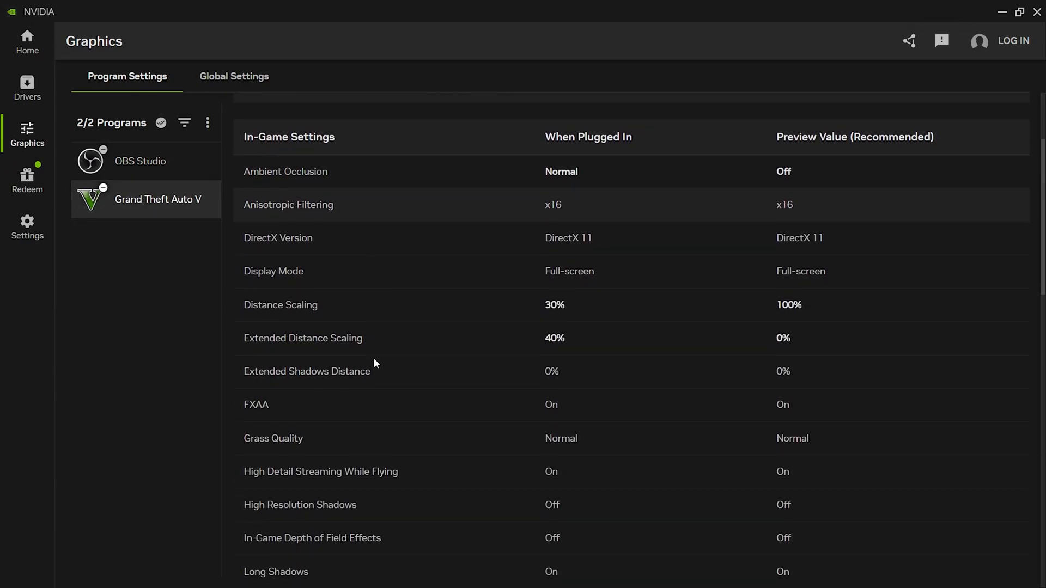
- In Global Settings, turn on RTX Dynamic Vibrance and set Shader Cache Size to 5 GB
{"action": "left_click", "coordinate": [234, 76]}
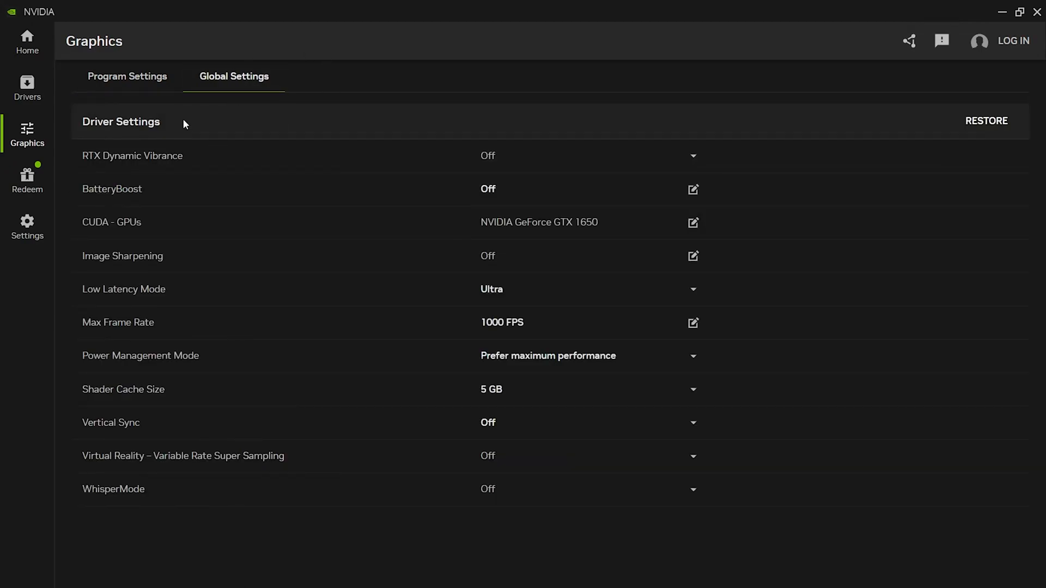
{"action": "mouse_move", "coordinate": [377, 160]}
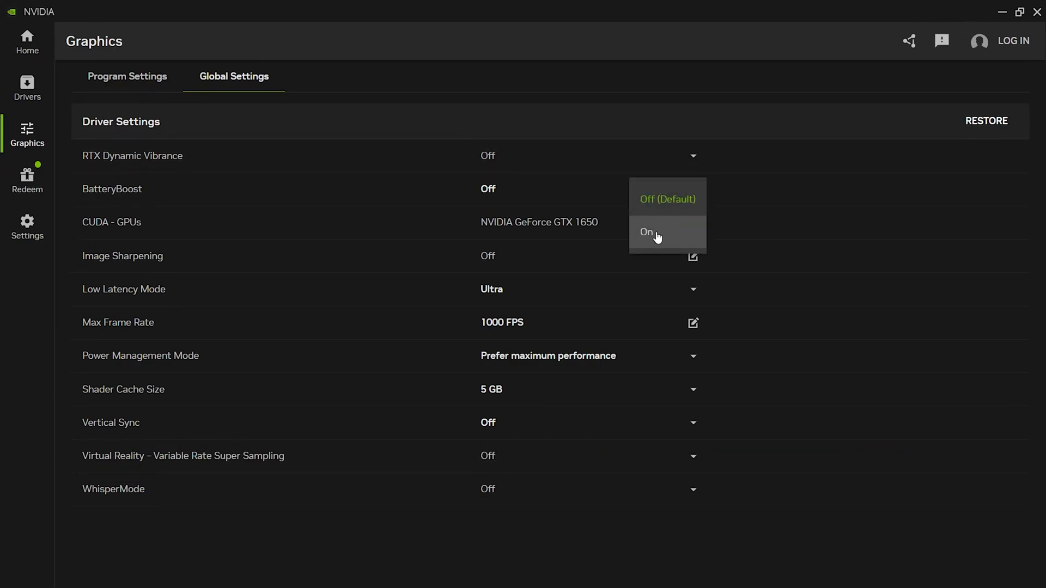
{"action": "left_click", "coordinate": [646, 232]}
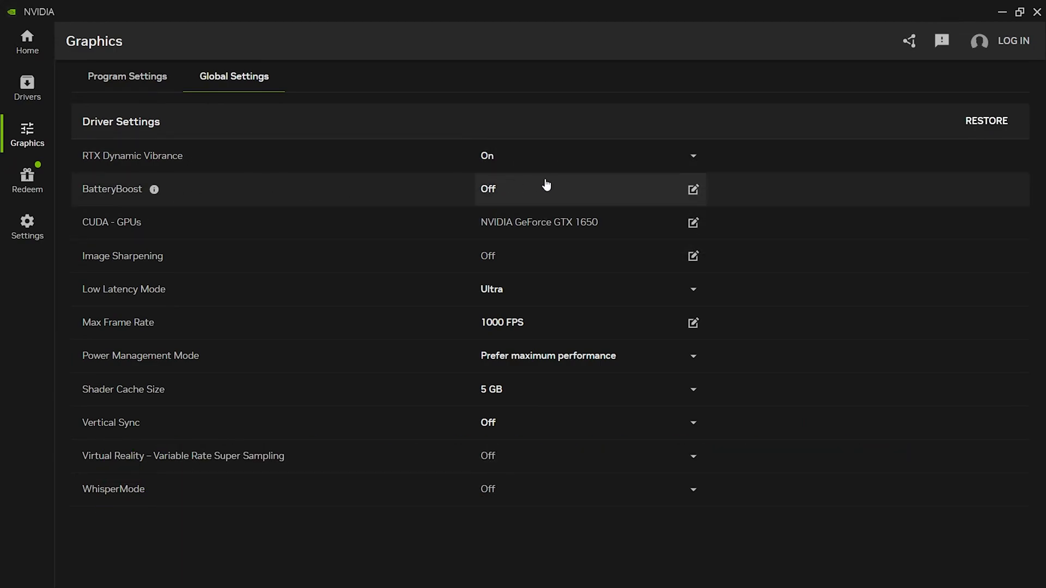
{"action": "mouse_move", "coordinate": [202, 193]}
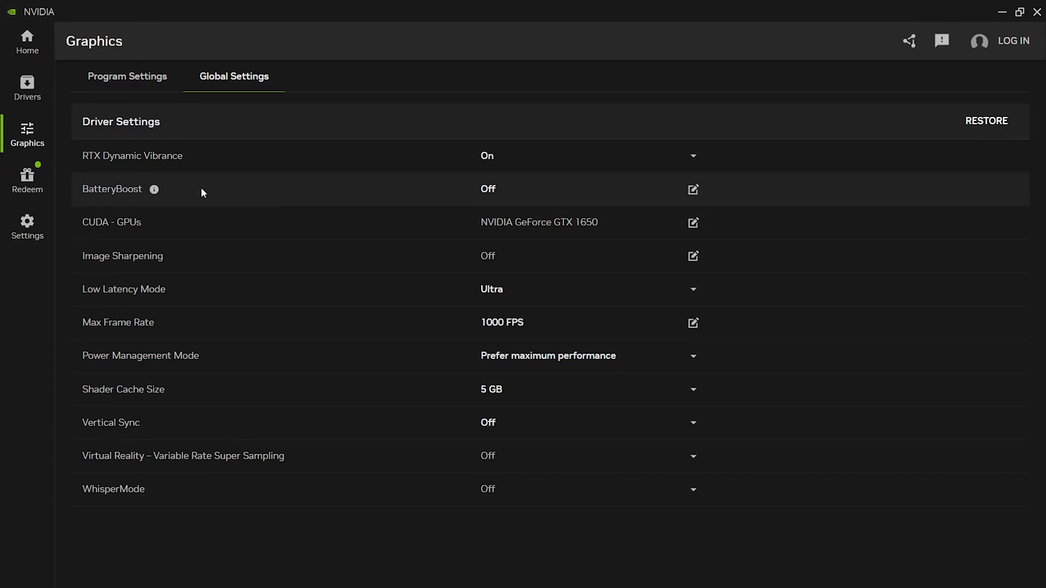
{"action": "mouse_move", "coordinate": [461, 294]}
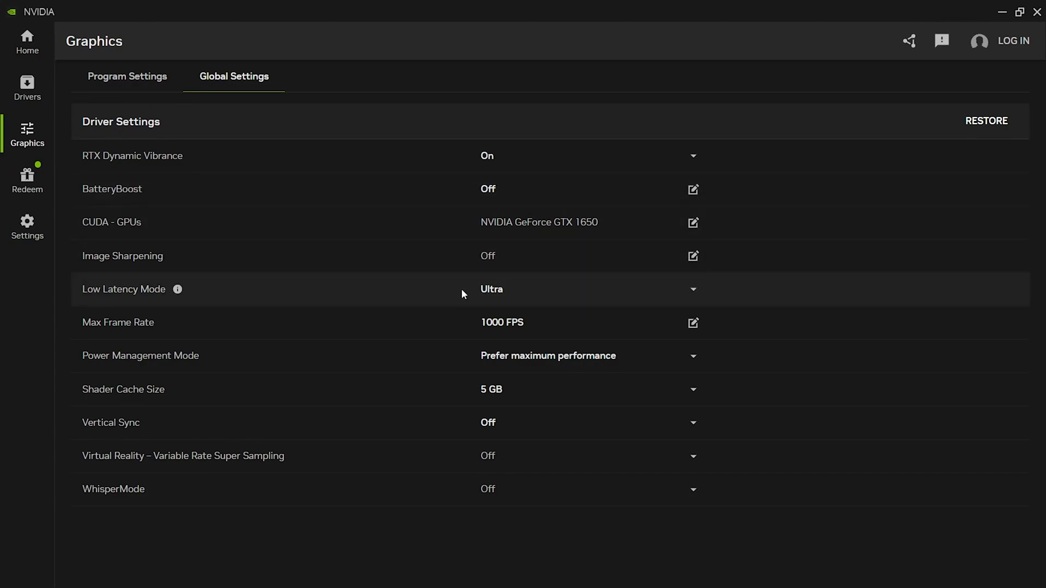
{"action": "left_click", "coordinate": [692, 289]}
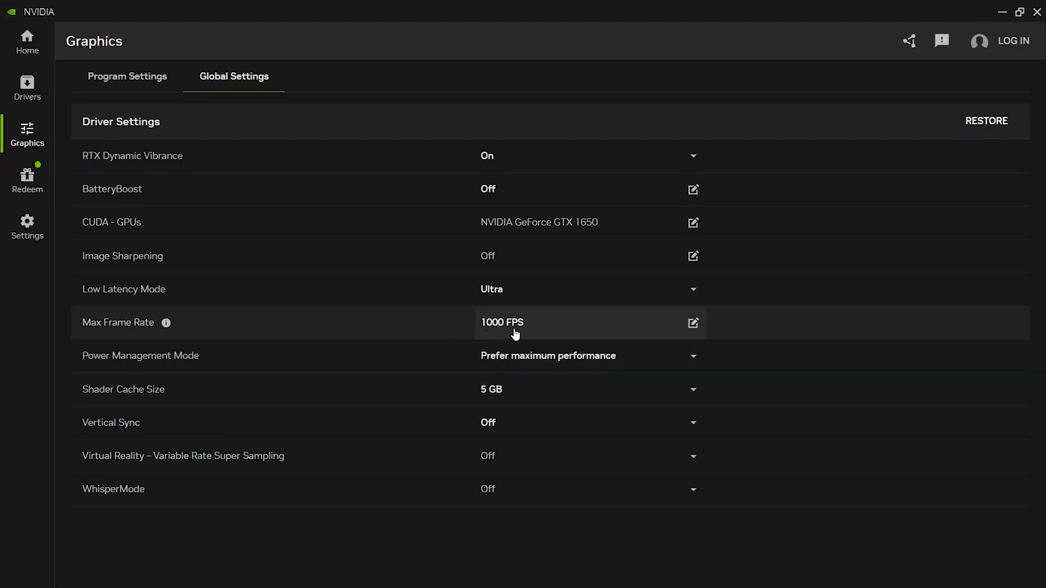
{"action": "left_click", "coordinate": [693, 324]}
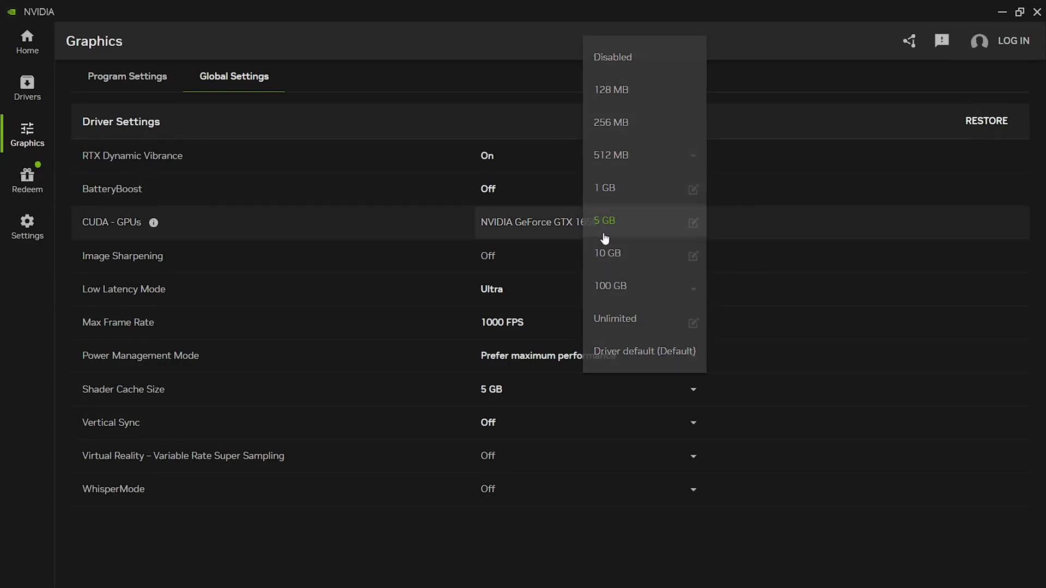
{"action": "left_click", "coordinate": [692, 422]}
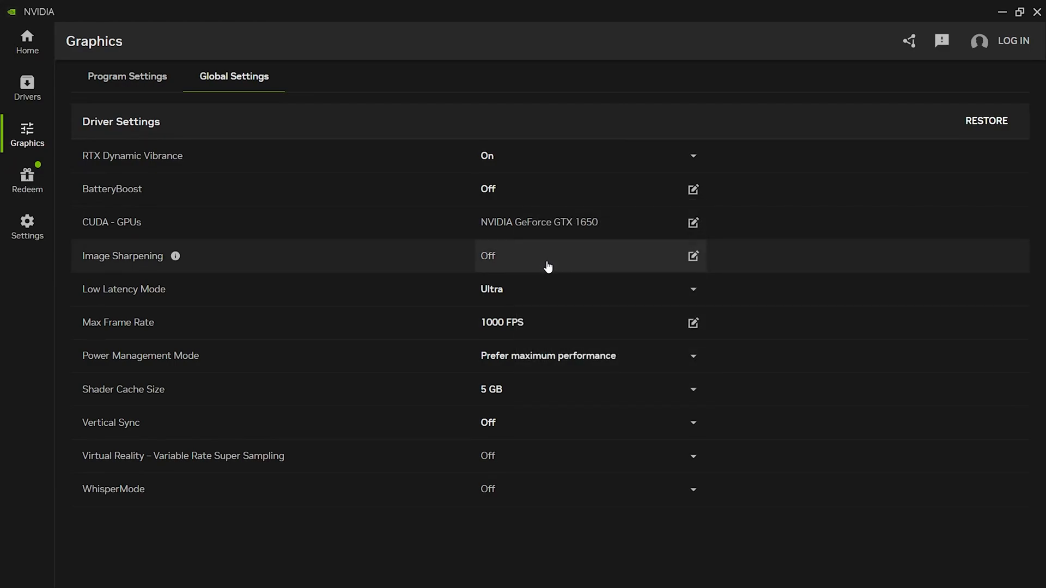
{"action": "mouse_move", "coordinate": [507, 481]}
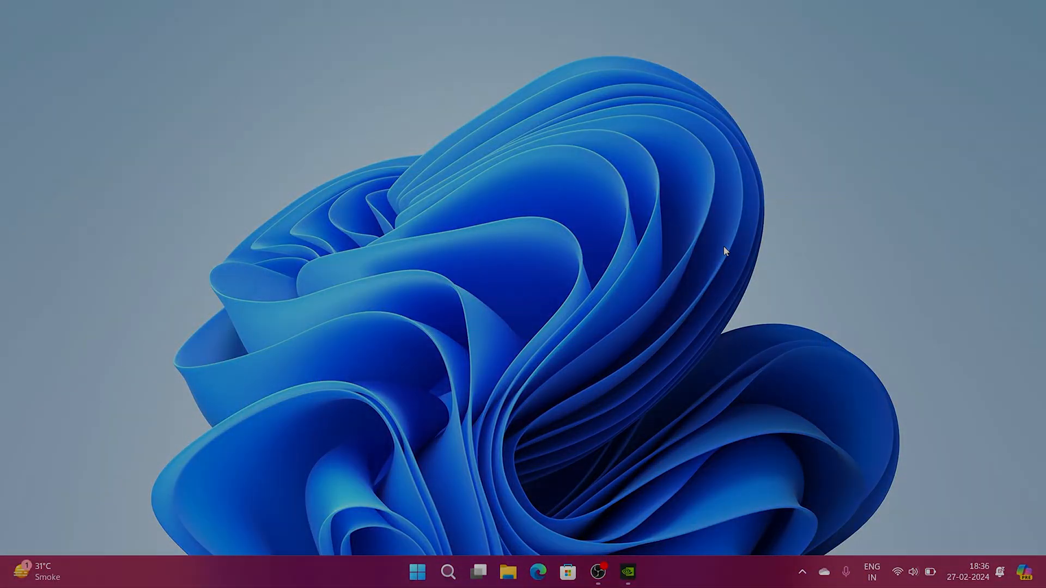
- Open the GVGMall store and browse the New Year Super Sale listing
{"action": "left_click", "coordinate": [537, 572]}
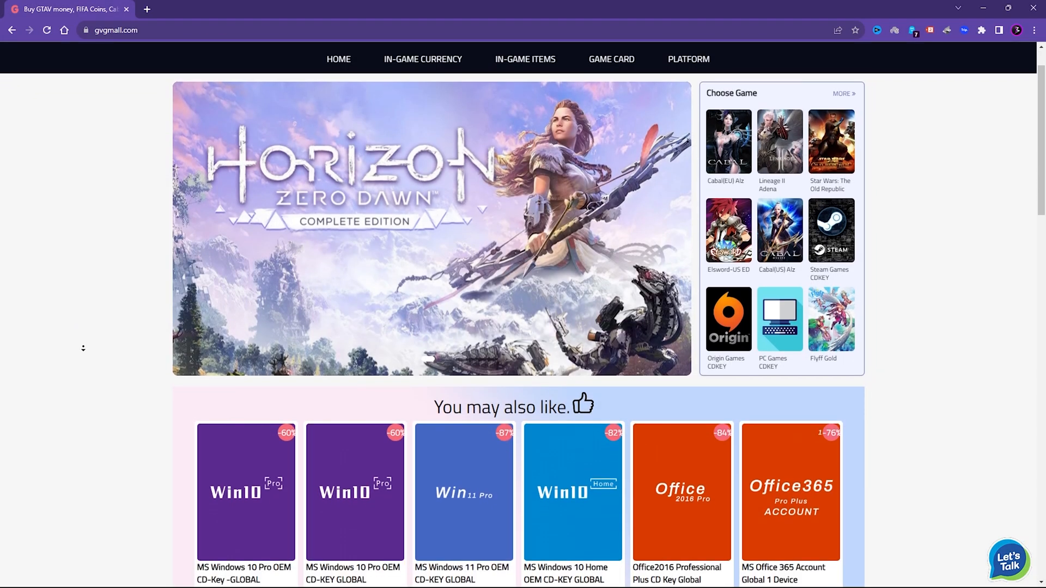
{"action": "scroll", "scroll_direction": "down", "scroll_amount": 3}
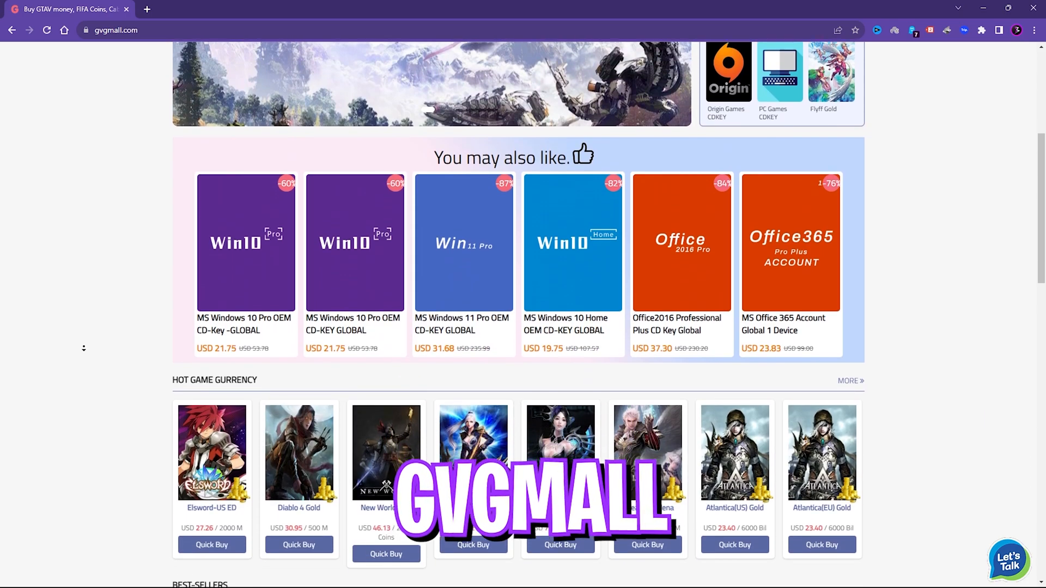
{"action": "scroll", "scroll_direction": "down", "scroll_amount": 3}
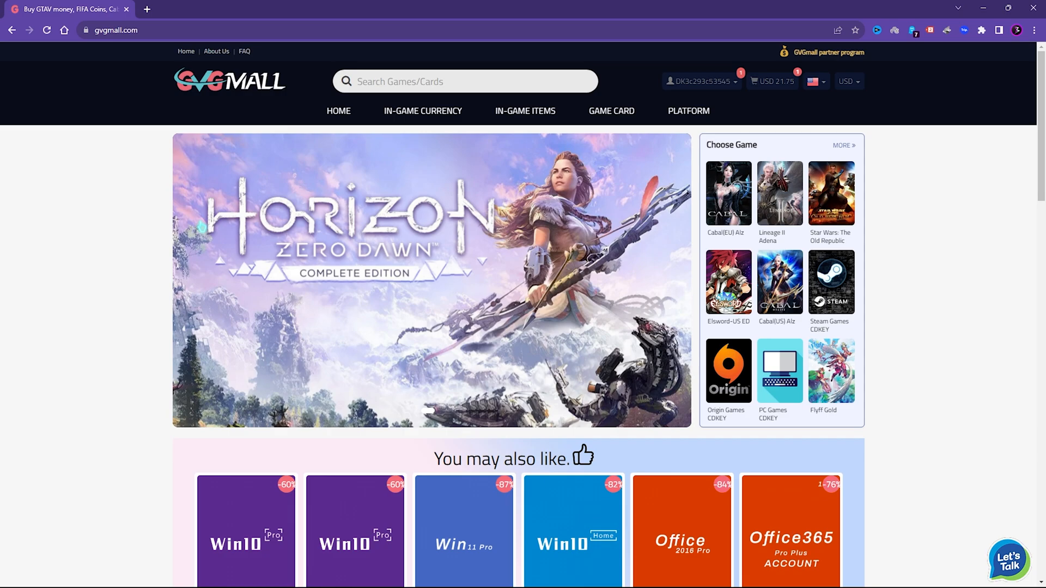
{"action": "mouse_move", "coordinate": [610, 111]}
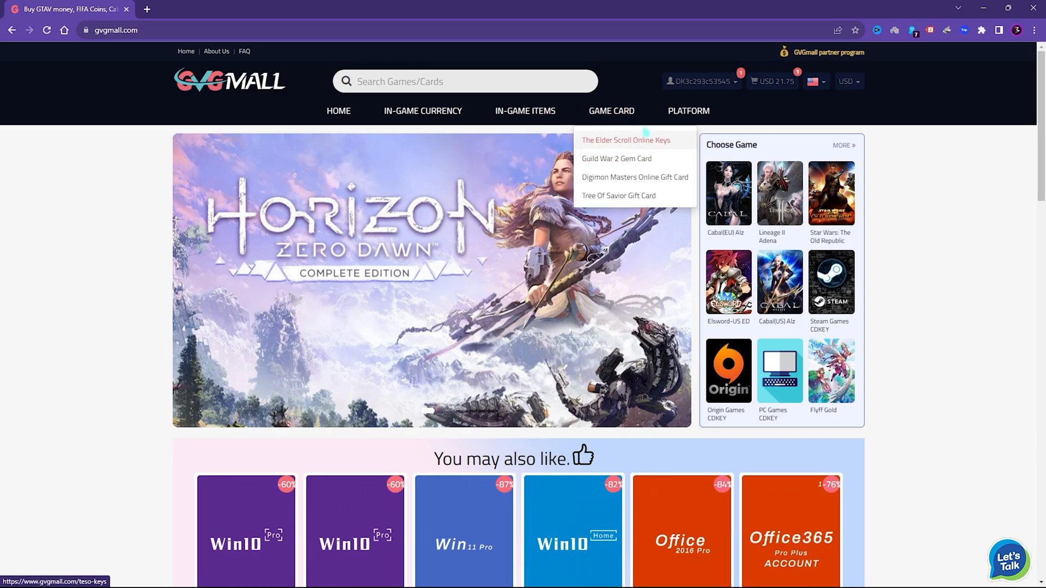
{"action": "mouse_move", "coordinate": [617, 195]}
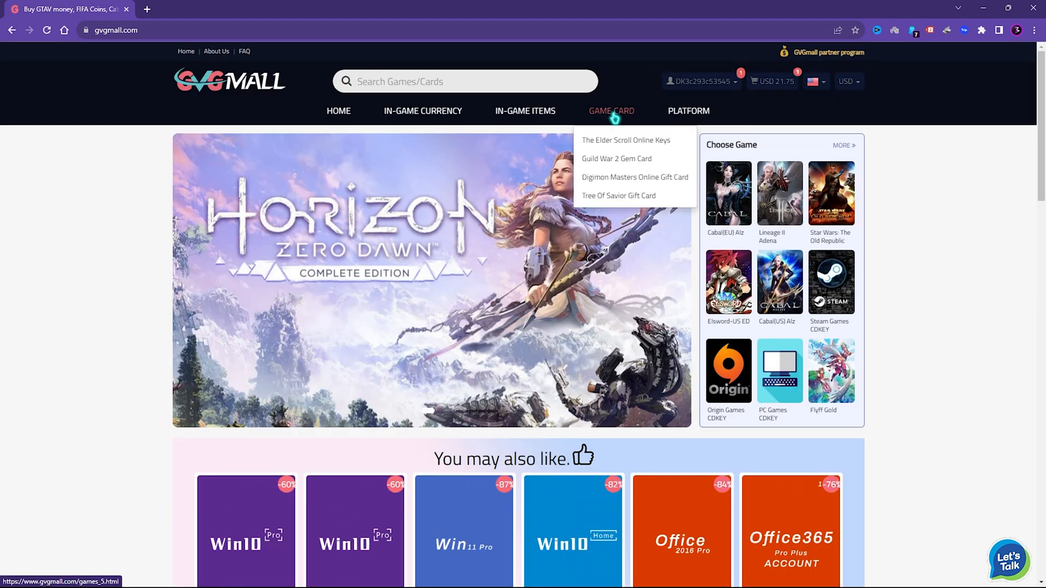
{"action": "mouse_move", "coordinate": [422, 111]}
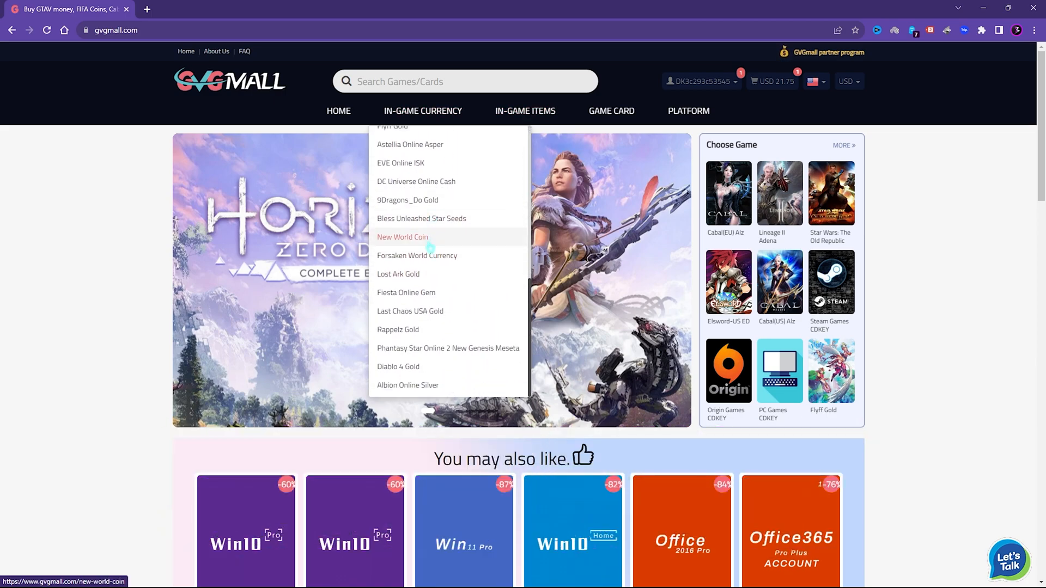
{"action": "scroll", "scroll_direction": "down", "scroll_amount": 3}
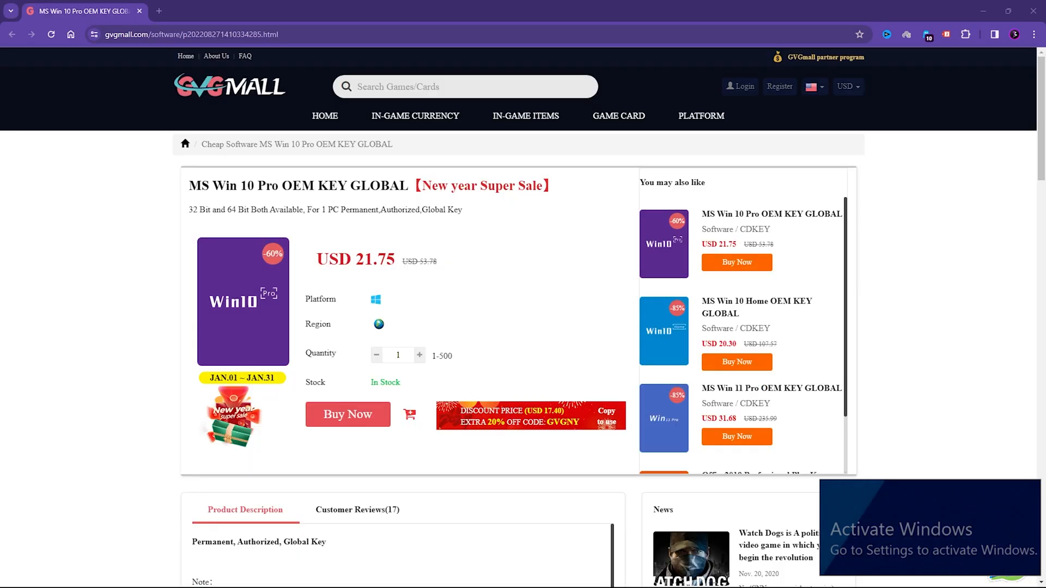
{"action": "left_click_drag", "start_coordinate": [189, 186], "coordinate": [374, 185]}
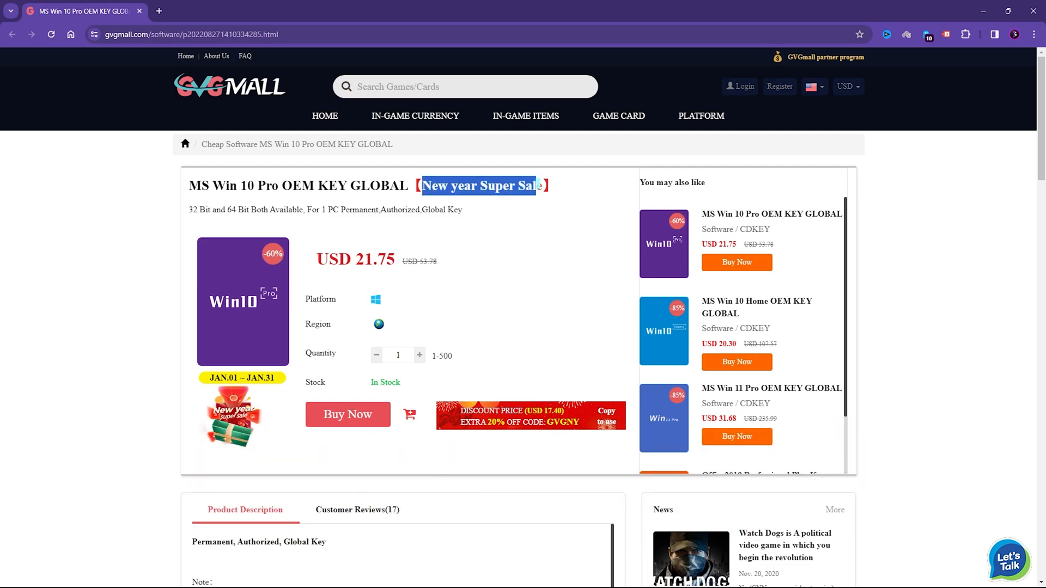
- Apply promotion code FOX25 to the Windows 10 Pro OEM key order, totalling USD 16.31
{"action": "left_click", "coordinate": [347, 414]}
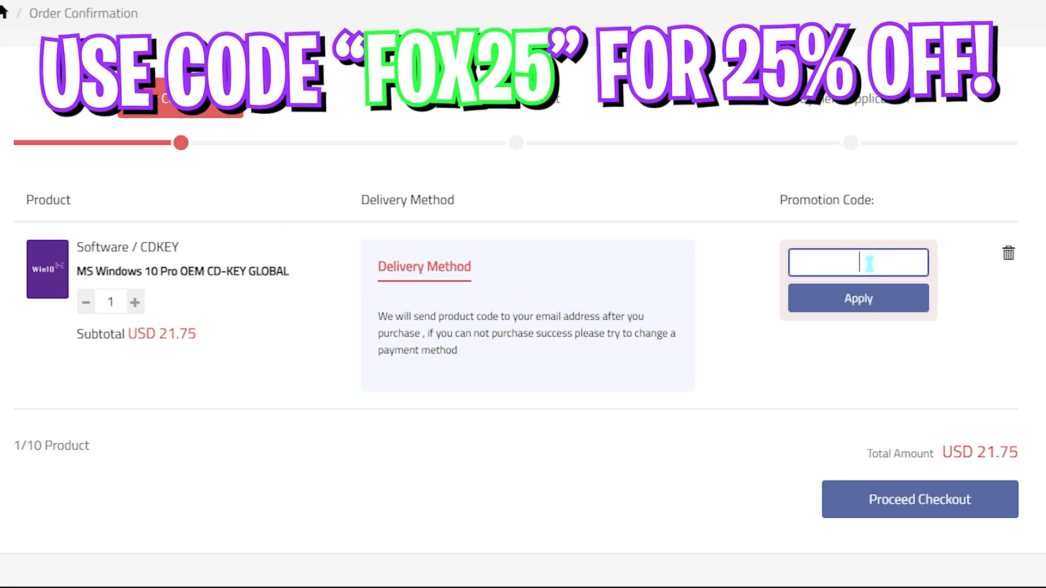
{"action": "type", "text": "FOX25"}
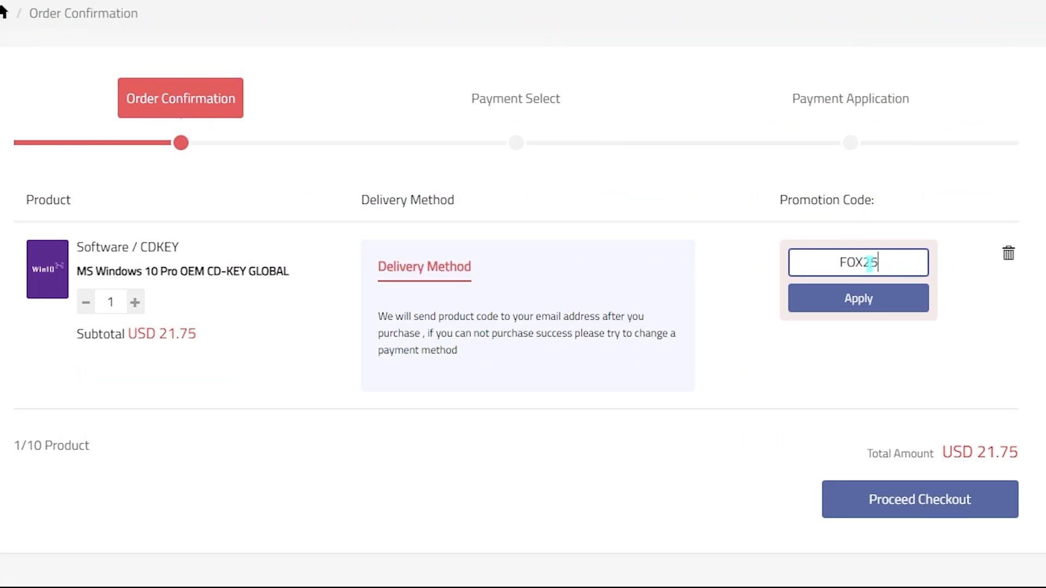
{"action": "left_click", "coordinate": [858, 298]}
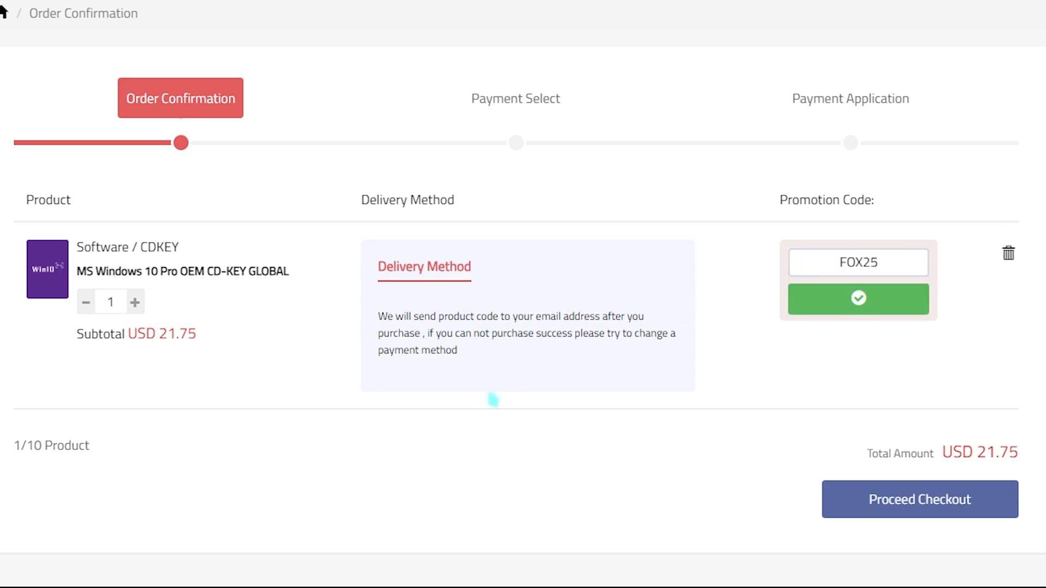
{"action": "left_click", "coordinate": [858, 299]}
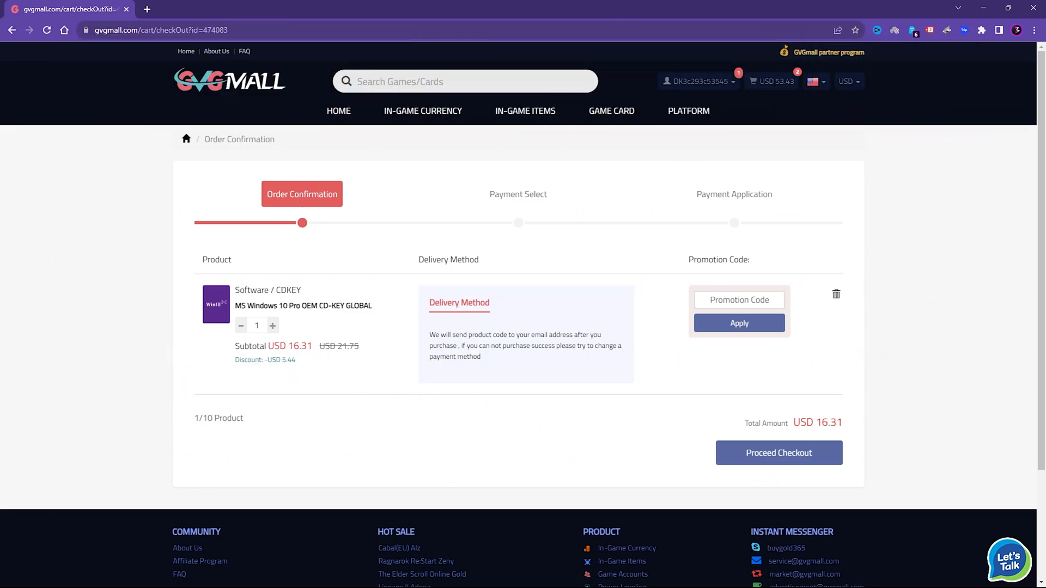
{"action": "left_click", "coordinate": [778, 453]}
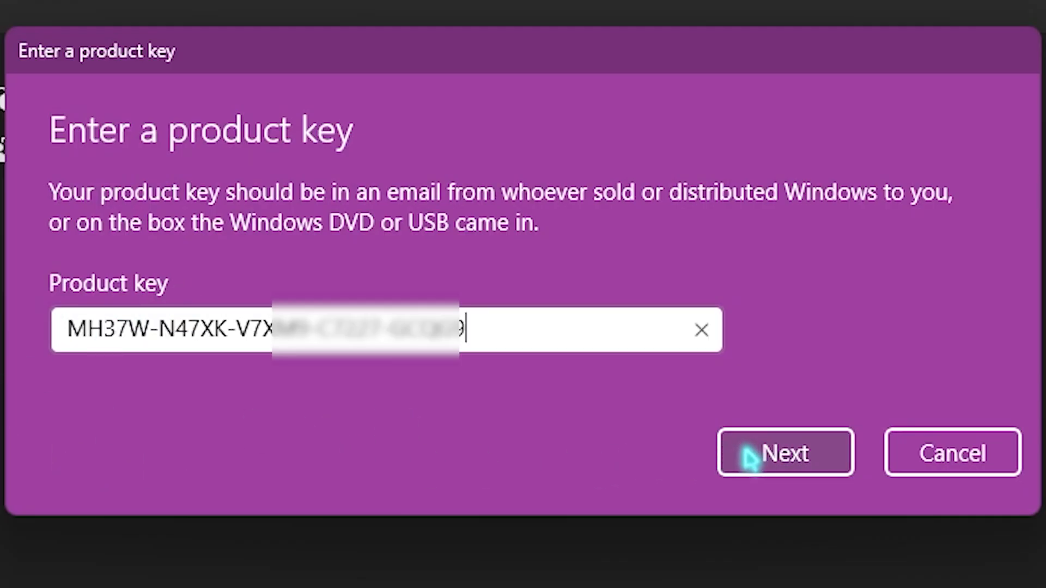
- Submit the entered product key for Windows activation
{"action": "left_click", "coordinate": [785, 453]}
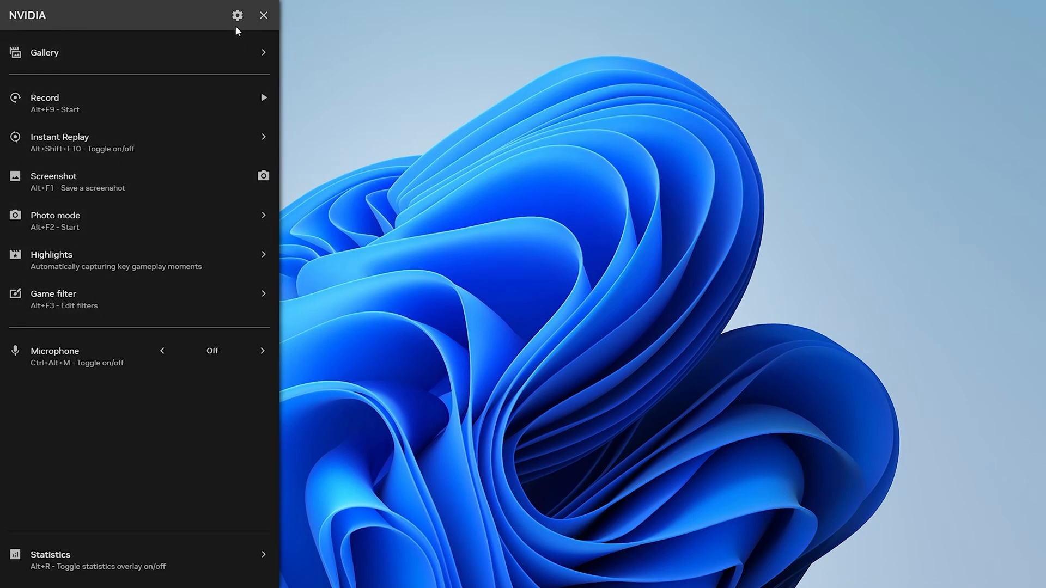
- In the overlay's Video capture settings, set Custom quality, 120 FPS and 100 Mbps
{"action": "left_click", "coordinate": [237, 15]}
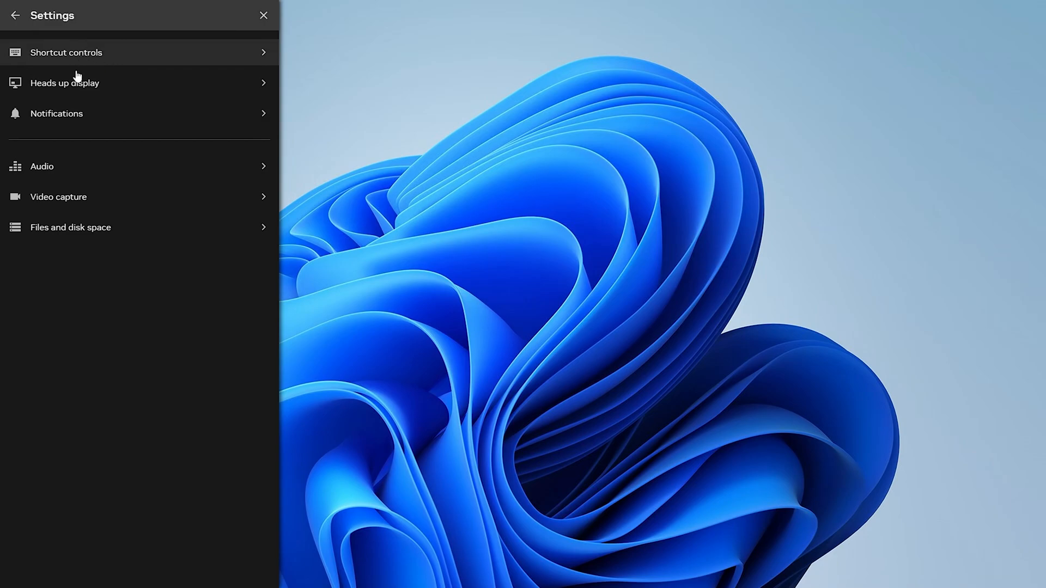
{"action": "mouse_move", "coordinate": [58, 197]}
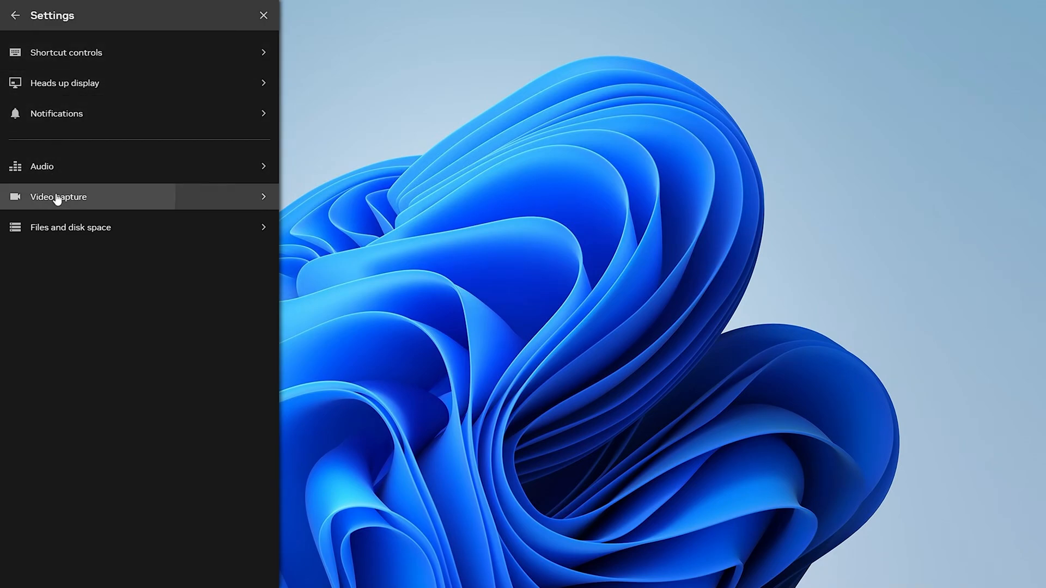
{"action": "left_click", "coordinate": [58, 196]}
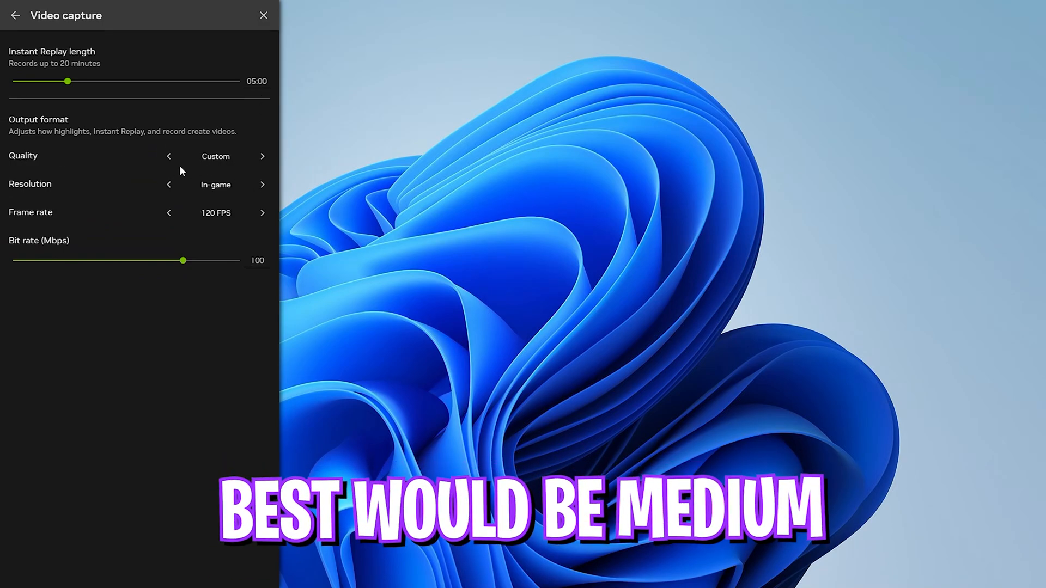
{"action": "left_click", "coordinate": [168, 156]}
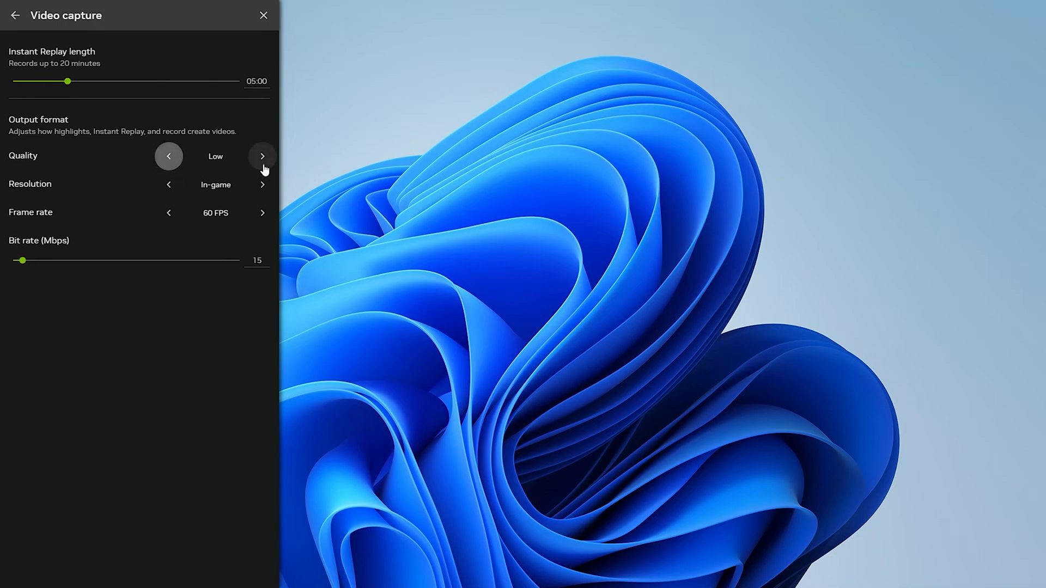
{"action": "left_click", "coordinate": [262, 157]}
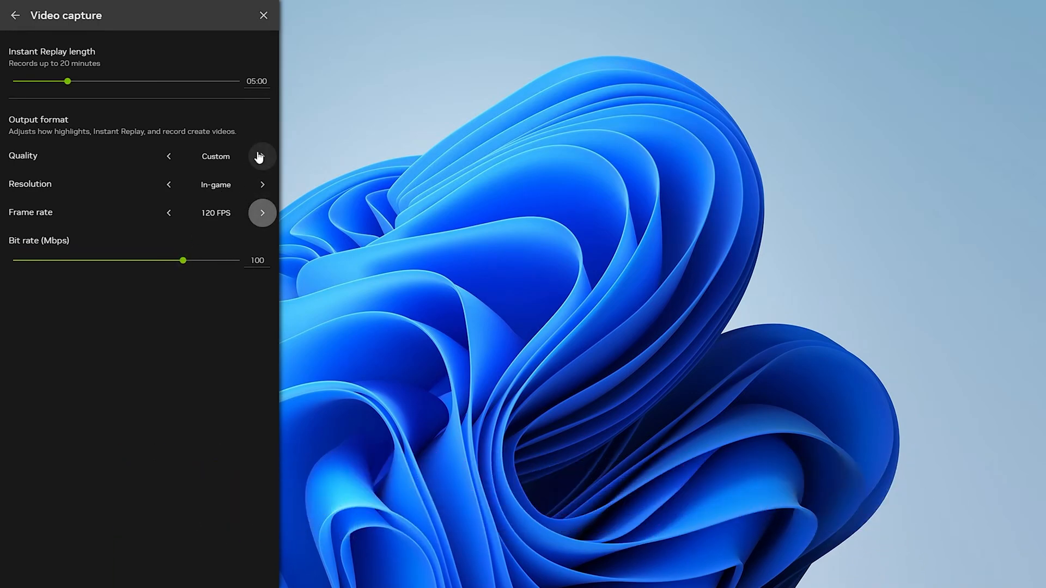
{"action": "mouse_move", "coordinate": [13, 15]}
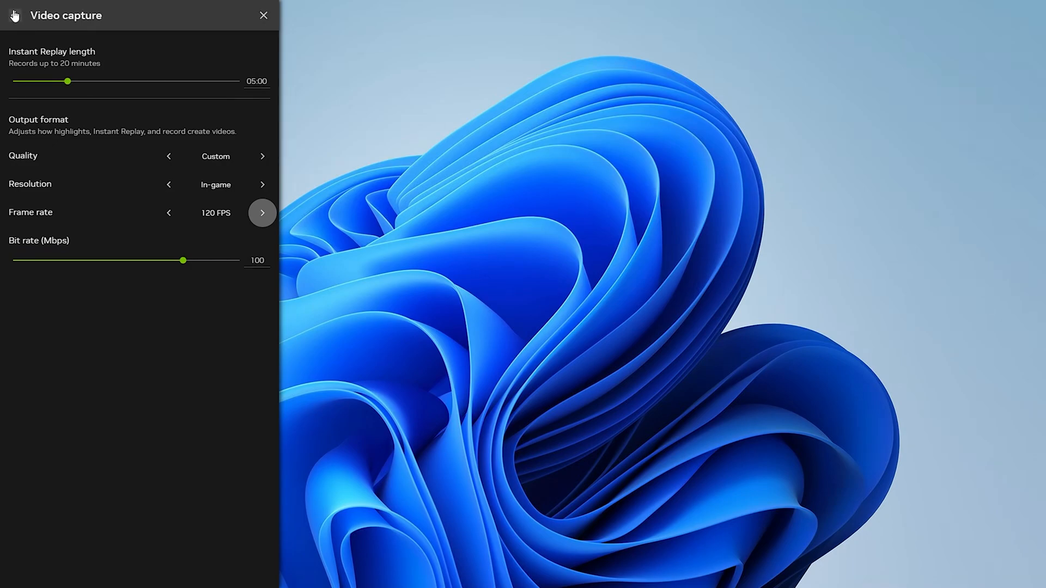
{"action": "left_click", "coordinate": [14, 15]}
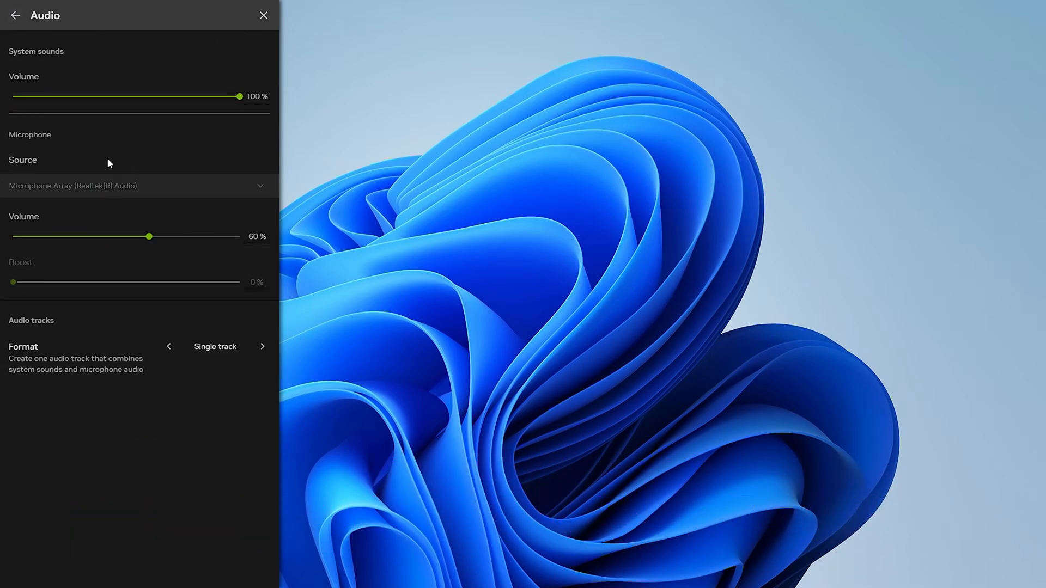
{"action": "mouse_move", "coordinate": [20, 52]}
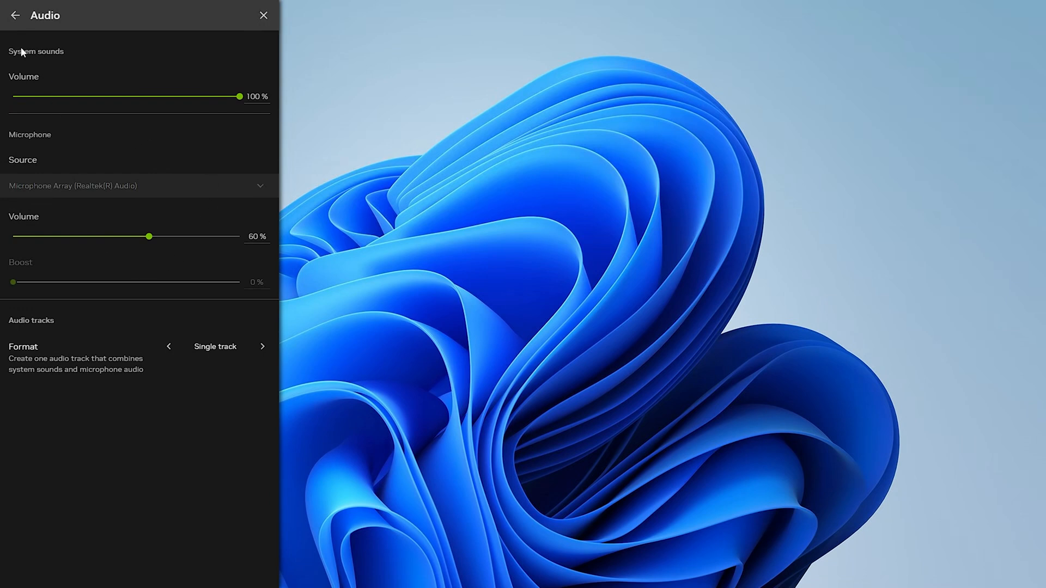
- Leave audio at single-track defaults and close the overlay
{"action": "left_click", "coordinate": [15, 15]}
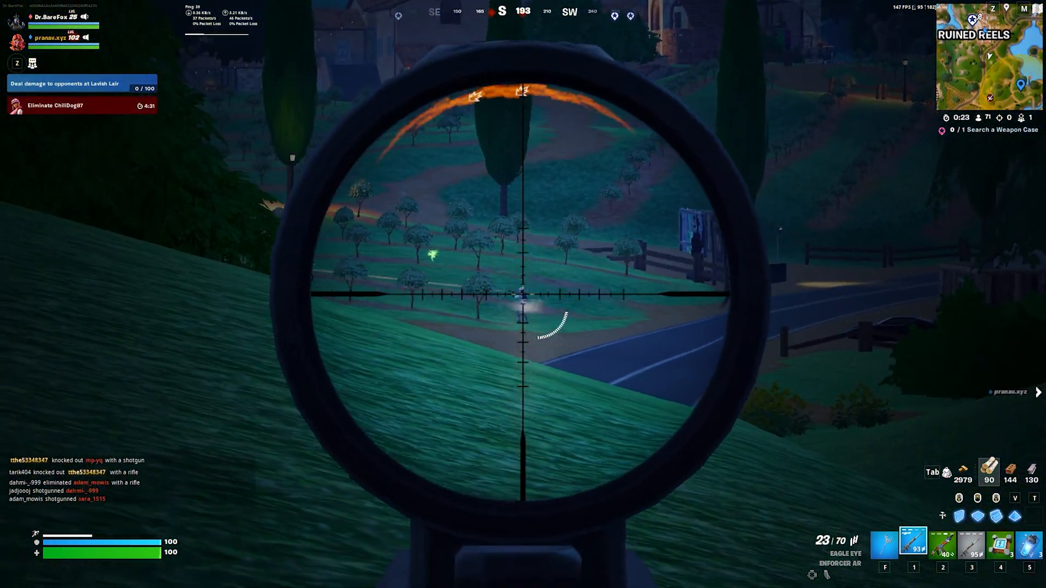
{"action": "left_click", "coordinate": [523, 295]}
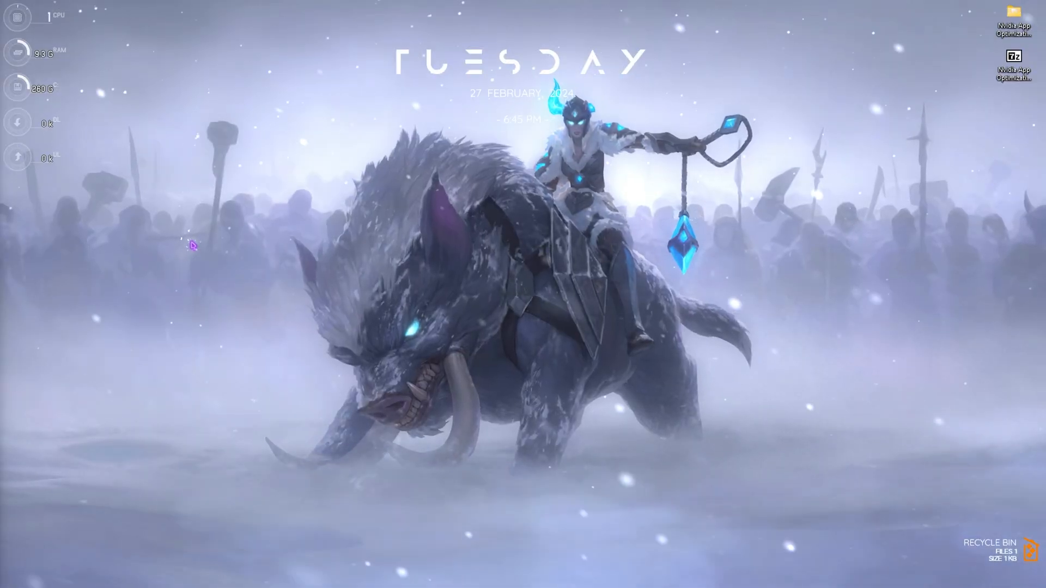
- Open System Protection, start a new restore point and describe it as 'Nvidia'
{"action": "left_click", "coordinate": [398, 575]}
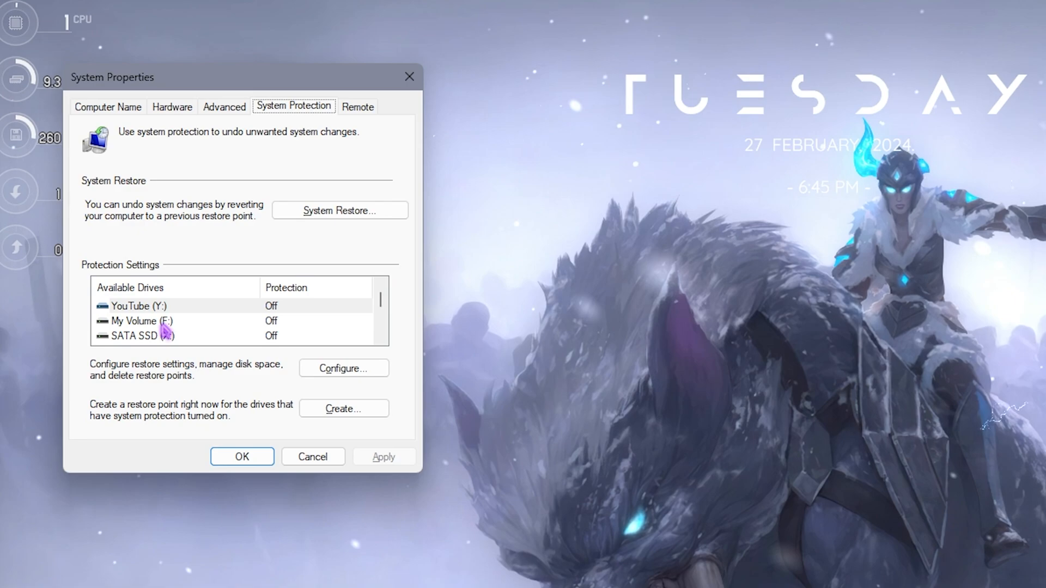
{"action": "left_click", "coordinate": [344, 408]}
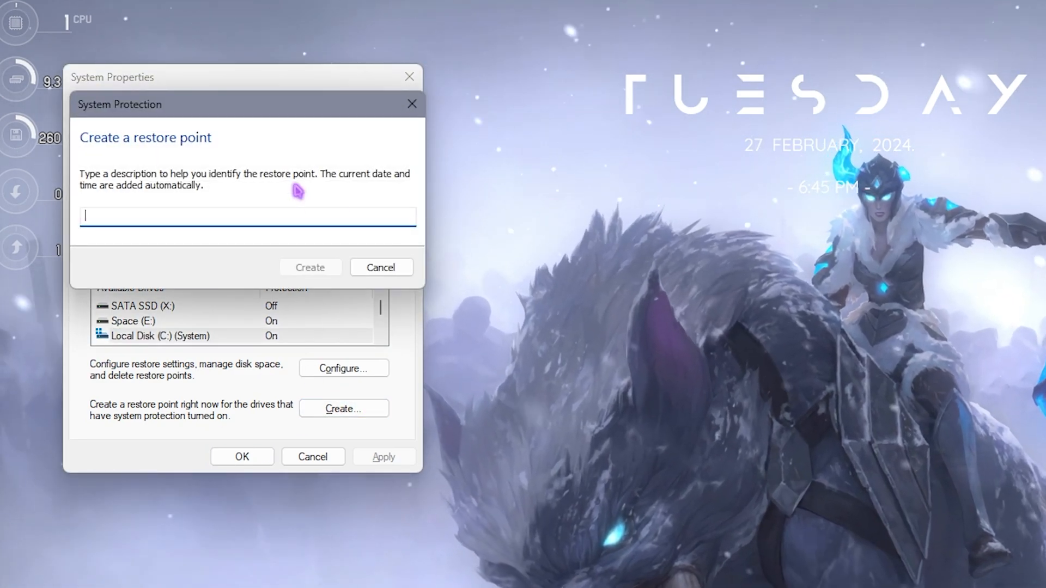
{"action": "type", "text": "Nvidia"}
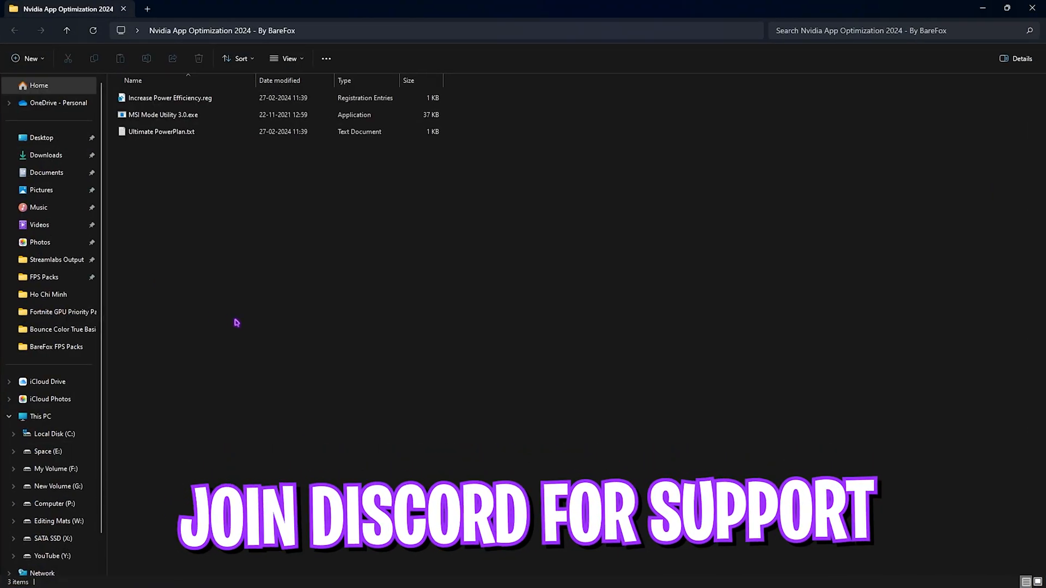
- Select the Increase Power Efficiency registry file, then launch MSI Mode Utility 3.0.exe
{"action": "left_click", "coordinate": [170, 98]}
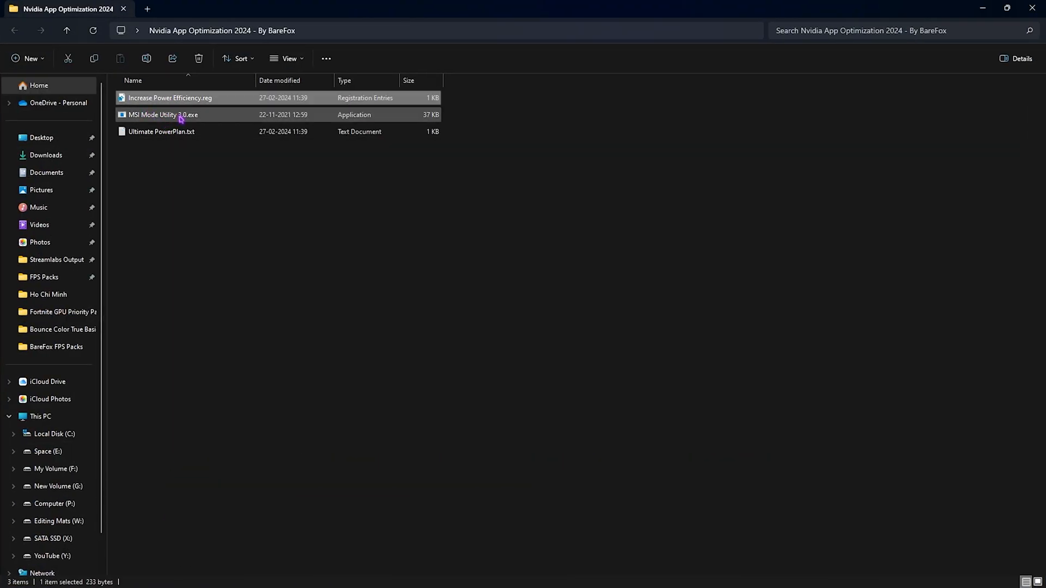
{"action": "left_click", "coordinate": [170, 98]}
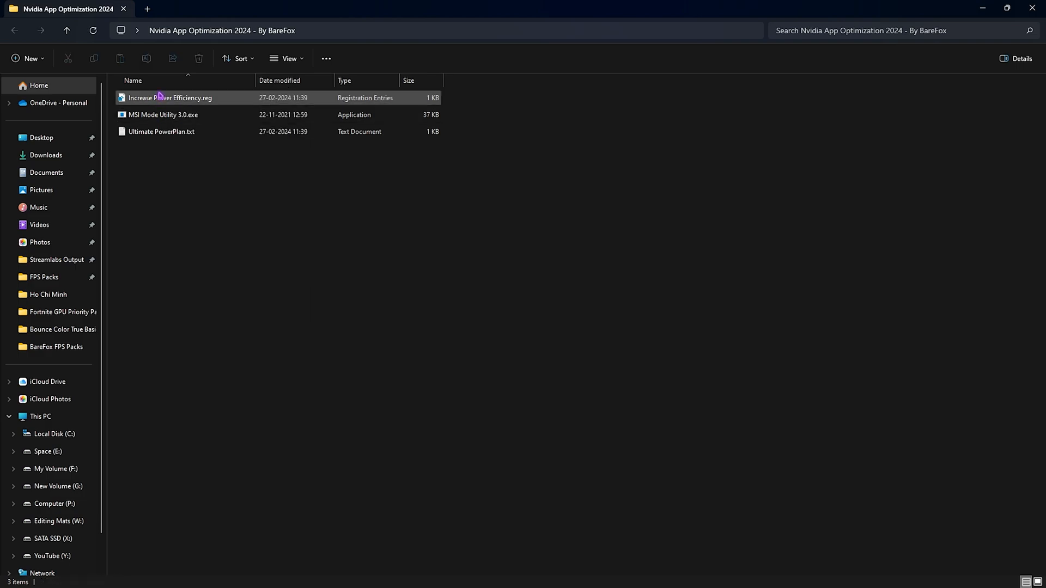
{"action": "mouse_move", "coordinate": [168, 97]}
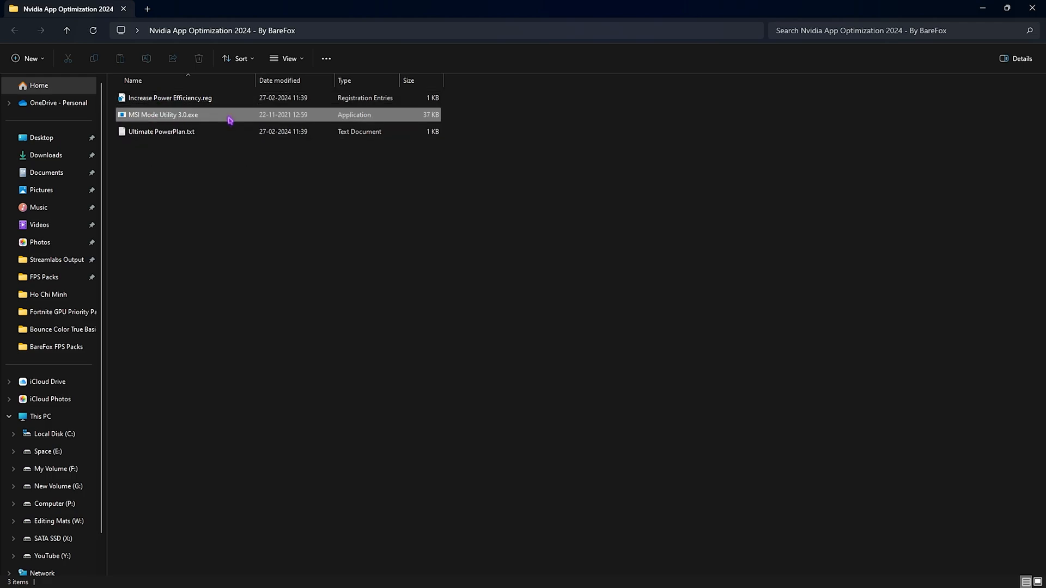
{"action": "double_click", "coordinate": [162, 115]}
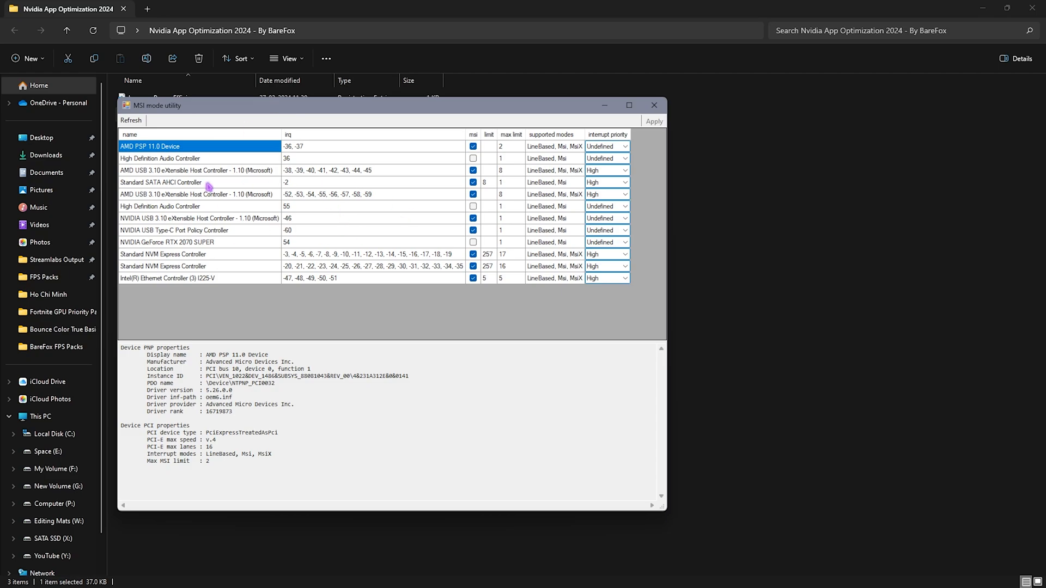
- Enable MSI mode for the NVIDIA GeForce RTX 2070 SUPER and apply it
{"action": "left_click", "coordinate": [167, 241]}
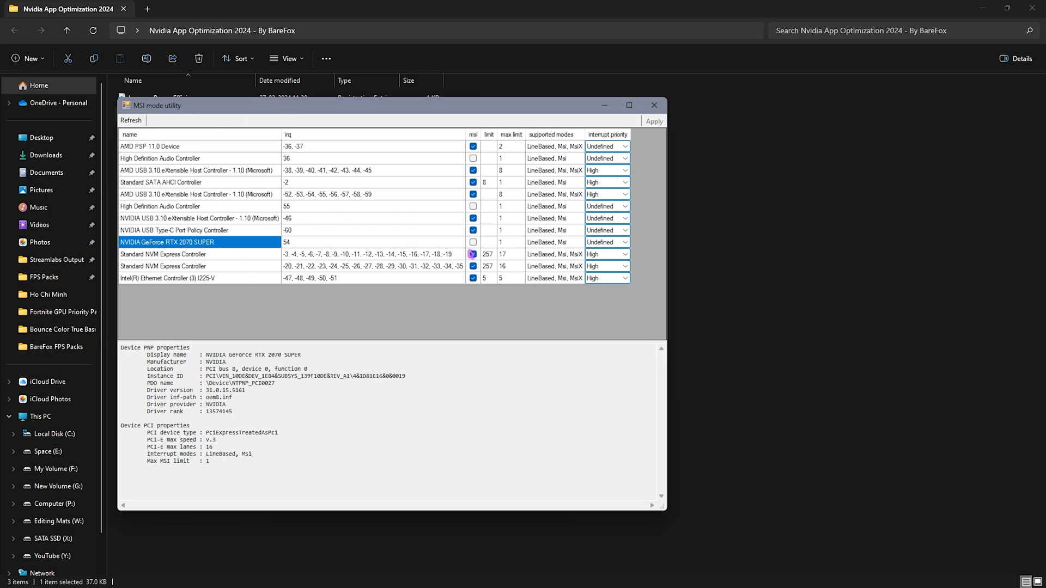
{"action": "left_click", "coordinate": [472, 242]}
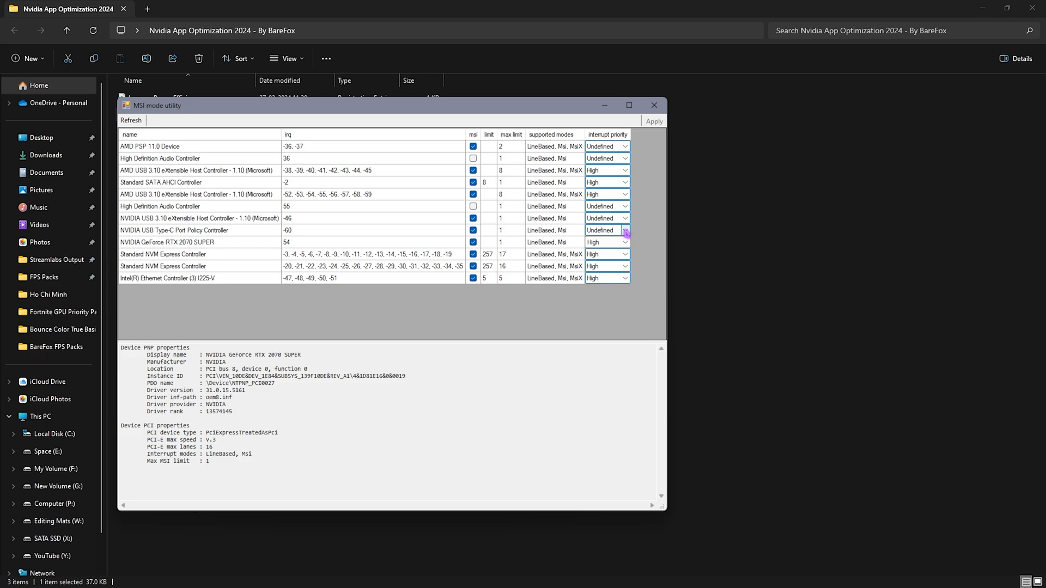
{"action": "mouse_move", "coordinate": [359, 295]}
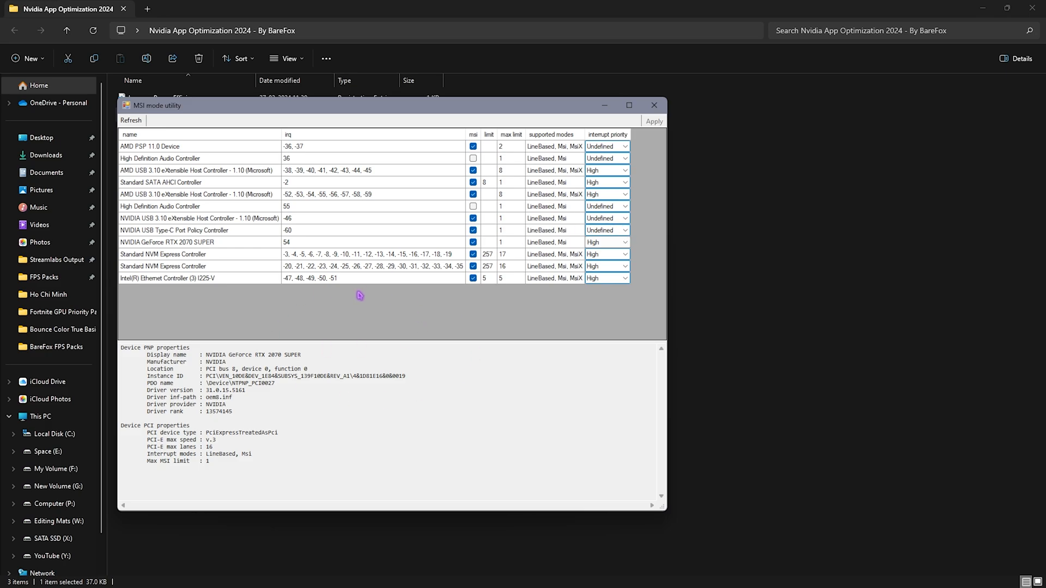
{"action": "left_click", "coordinate": [653, 105]}
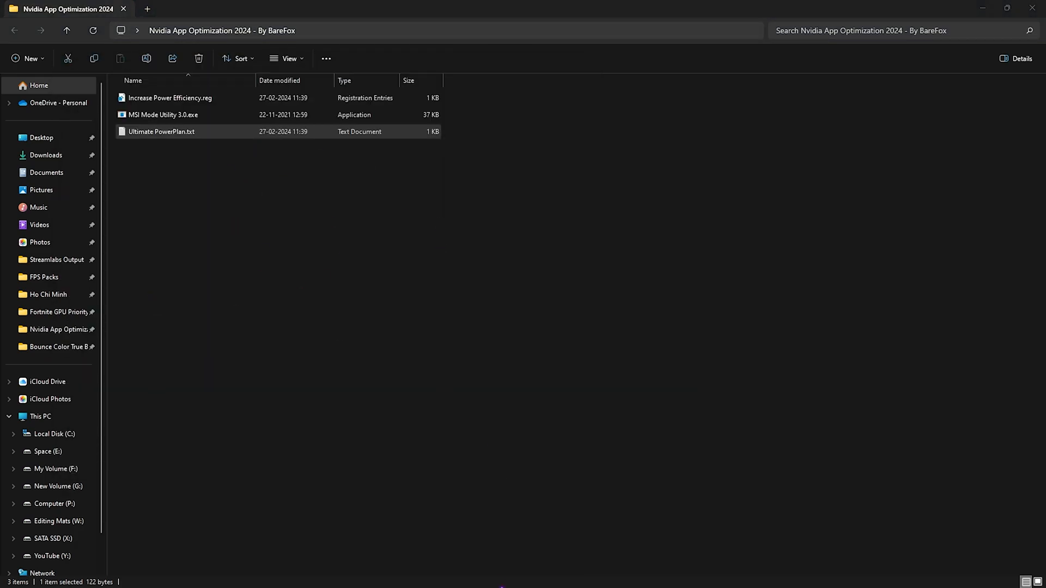
- Open the Ultimate PowerPlan.txt note and launch Command Prompt for its powercfg command
{"action": "double_click", "coordinate": [161, 132]}
{"action": "type", "text": "cmd"}
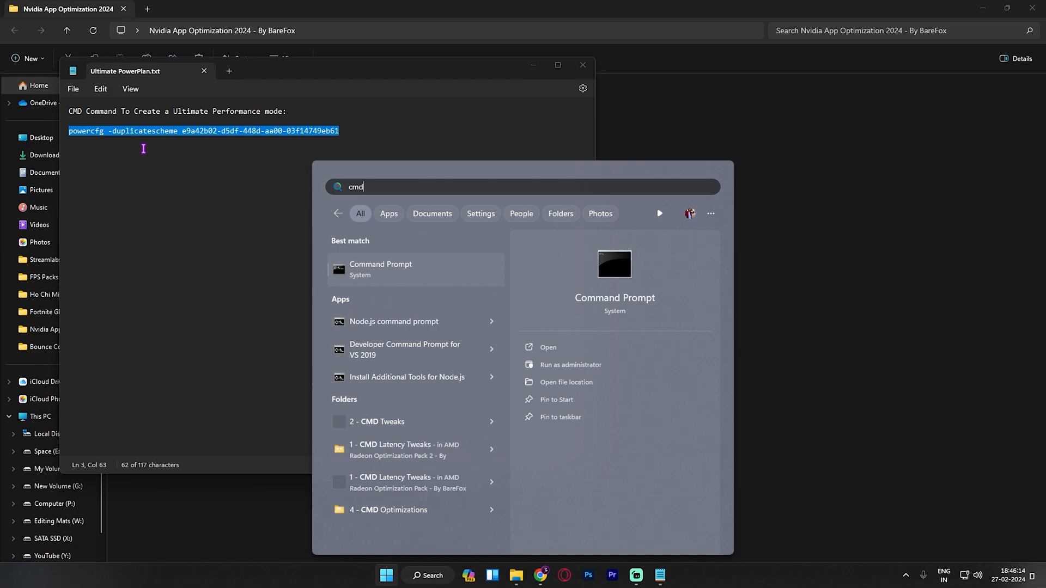
{"action": "left_click", "coordinate": [570, 365]}
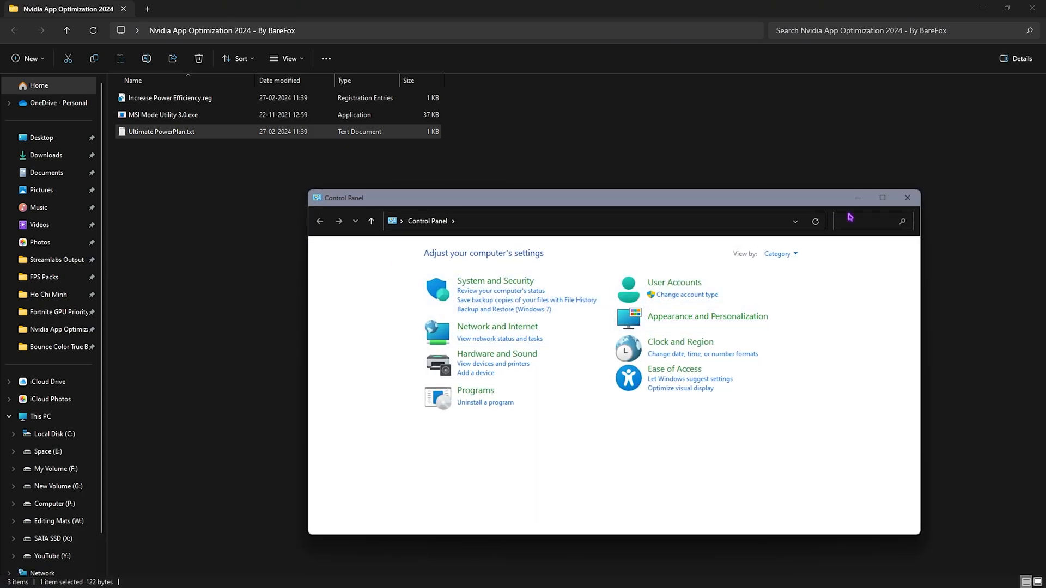
- Search Control Panel for 'power' and select the Ultimate Performance plan in Power Options
{"action": "type", "text": "power"}
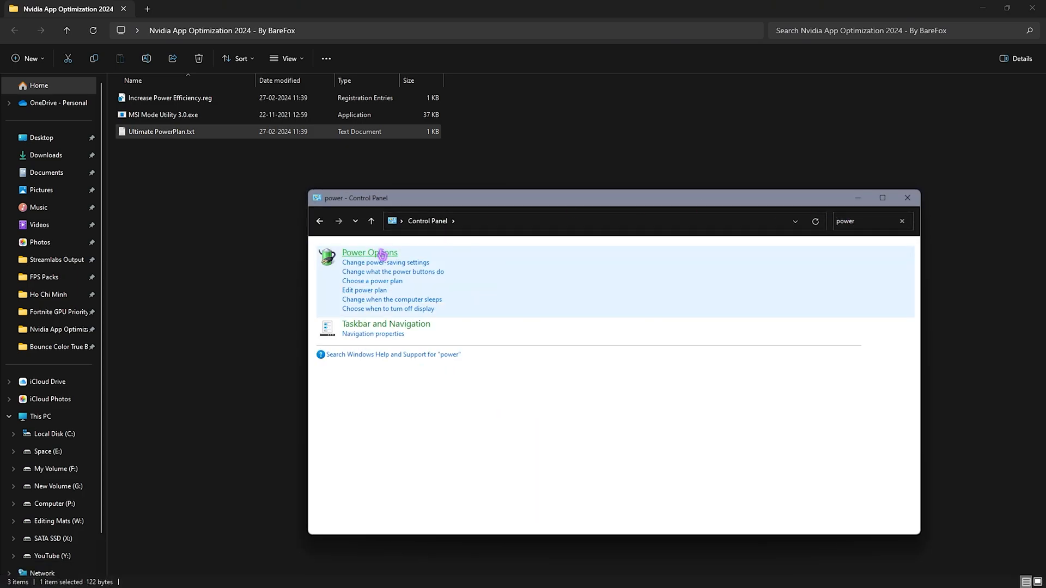
{"action": "left_click", "coordinate": [369, 252]}
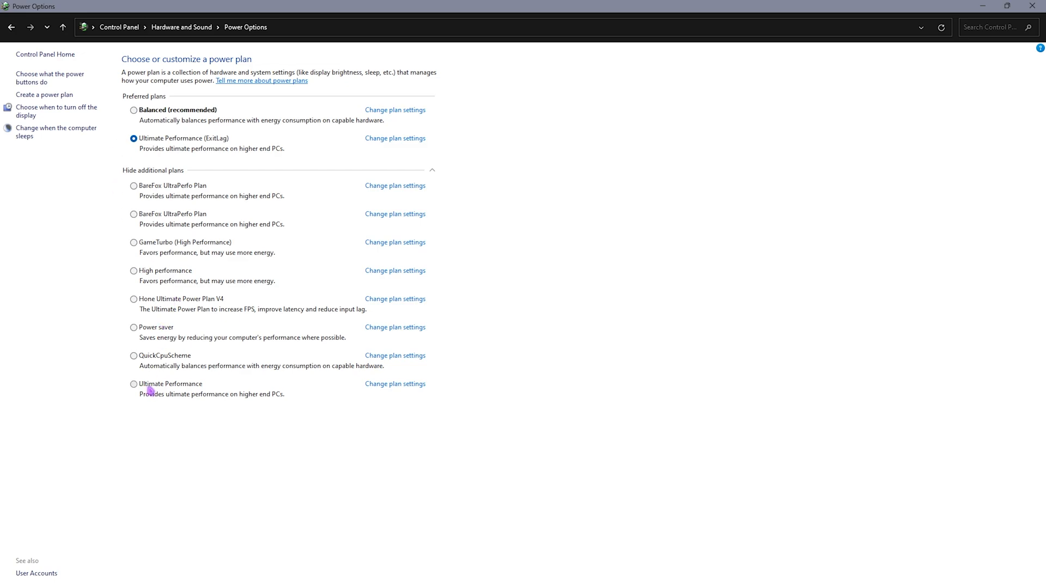
{"action": "left_click", "coordinate": [134, 384]}
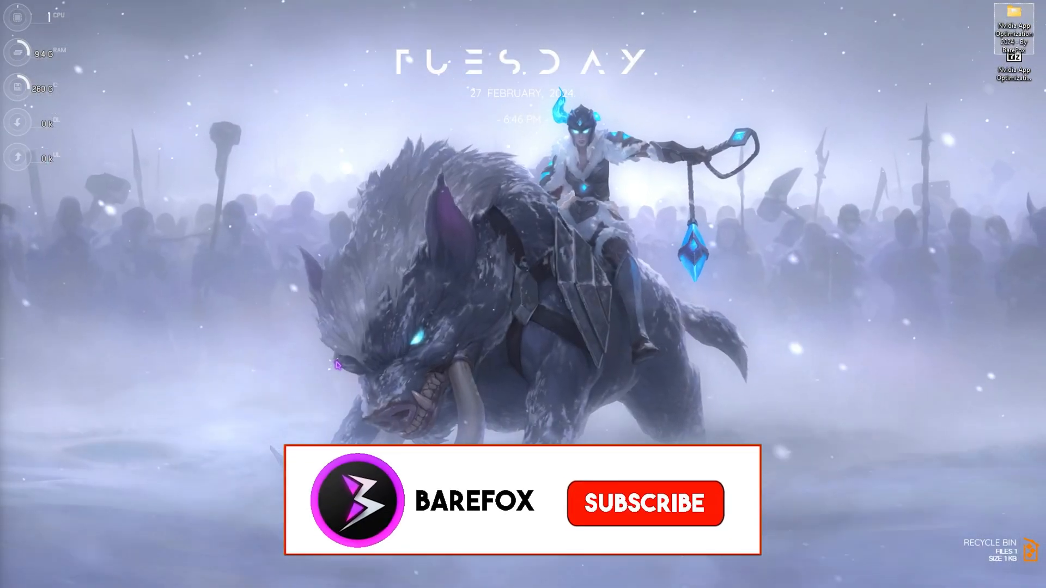
{"action": "left_click", "coordinate": [644, 503]}
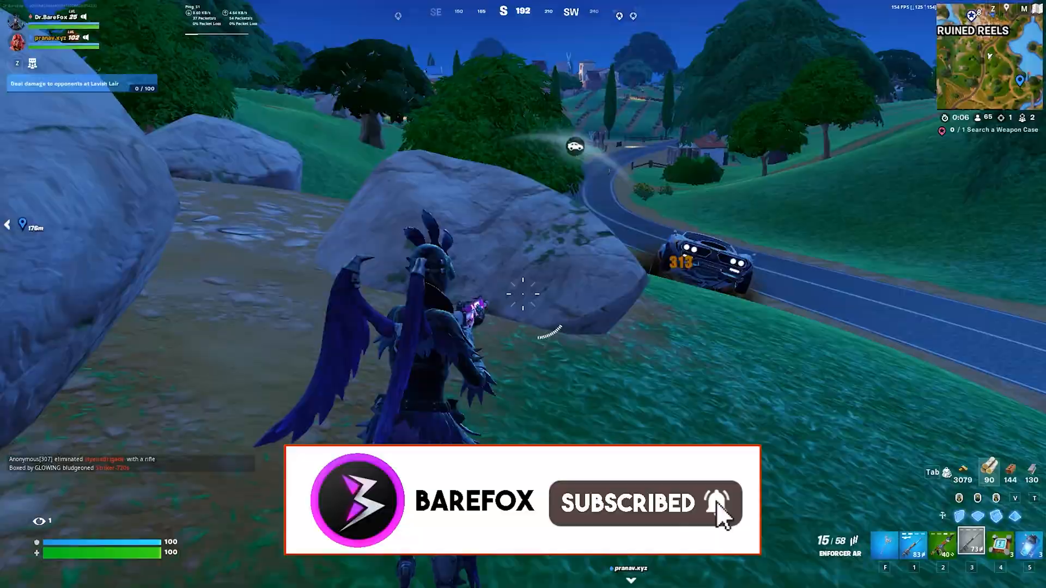